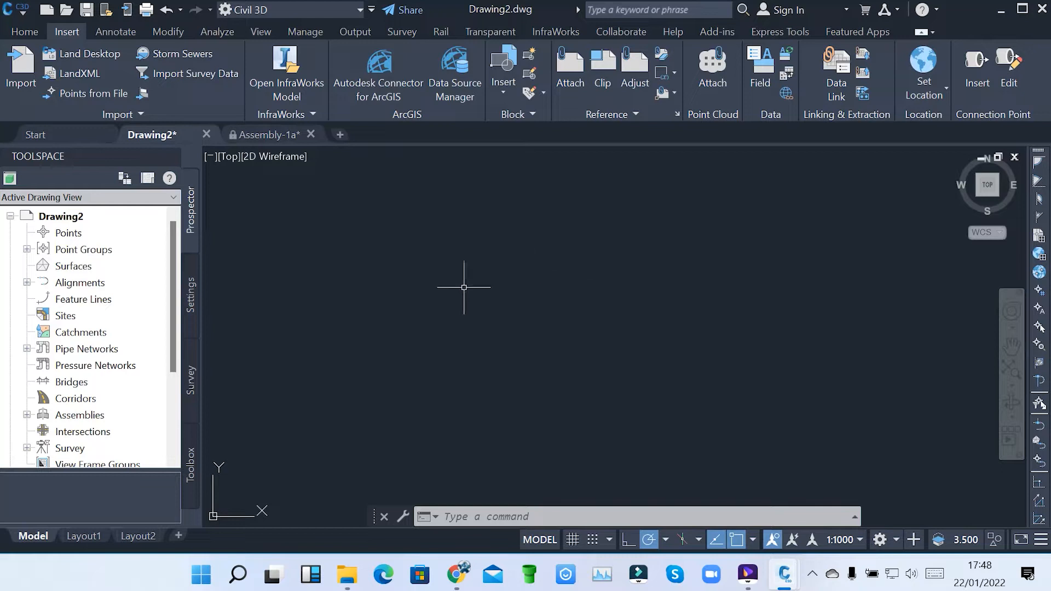
mouse_move(354, 233)
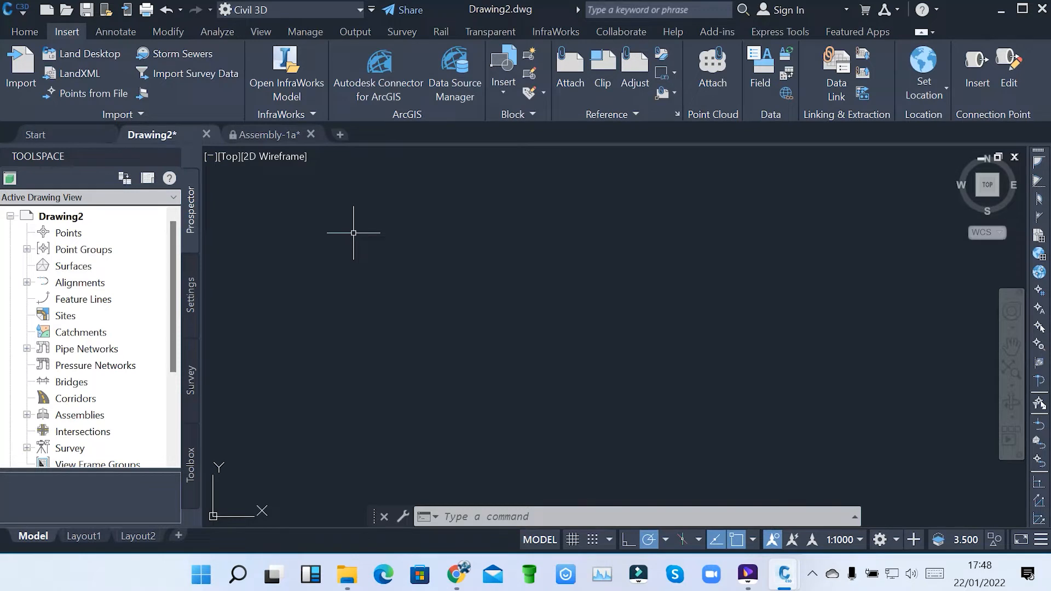
mouse_move(323, 220)
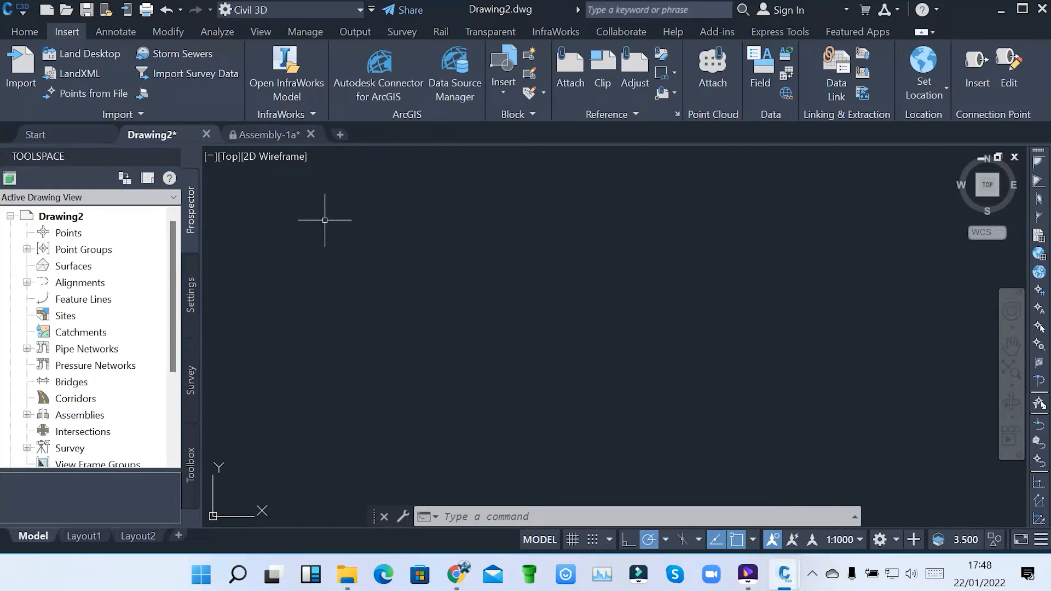
mouse_move(404, 213)
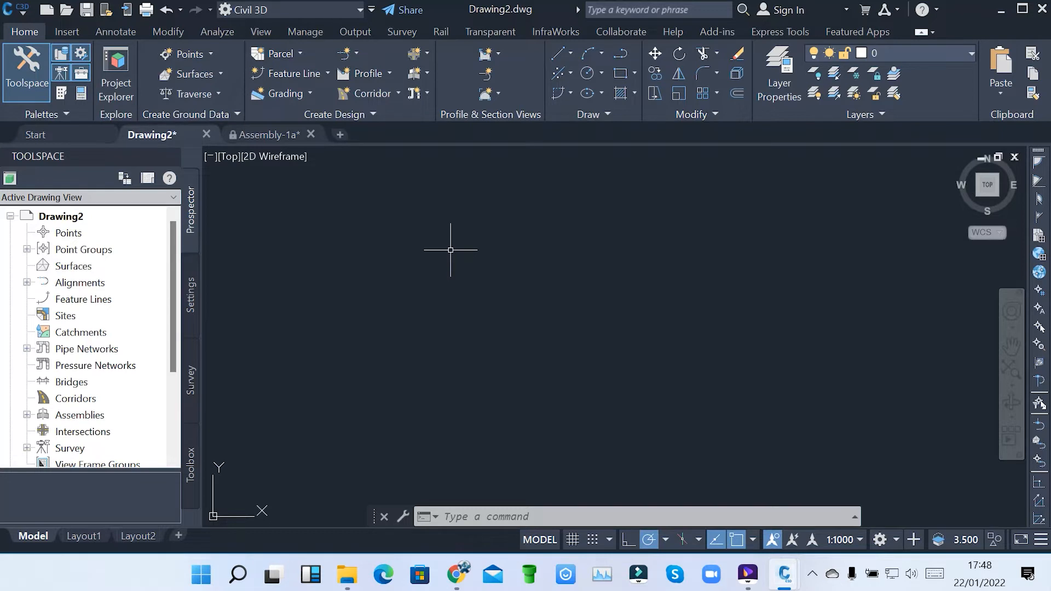
mouse_move(371, 267)
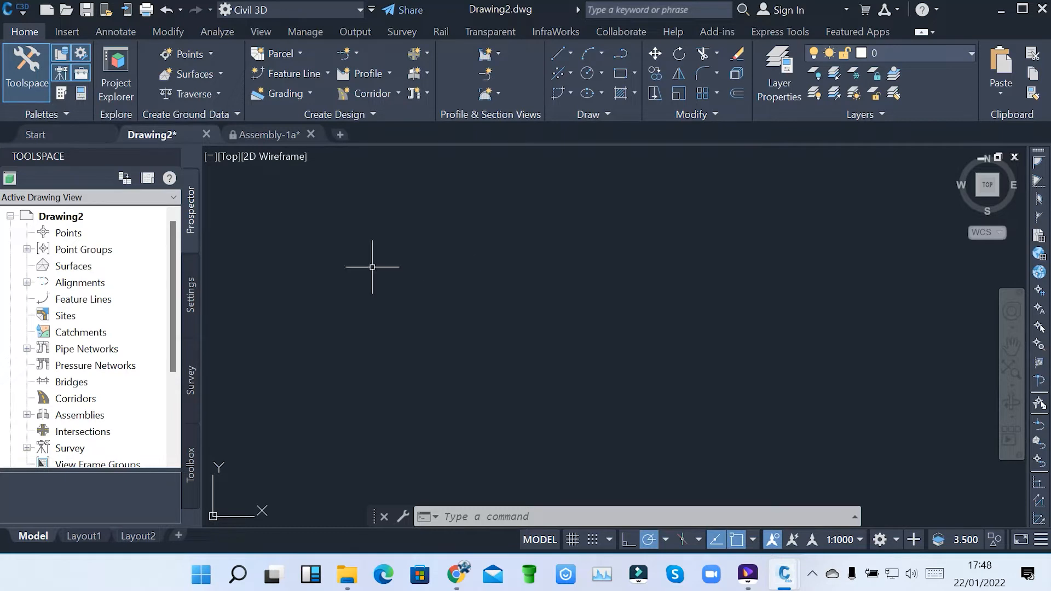
mouse_move(405, 232)
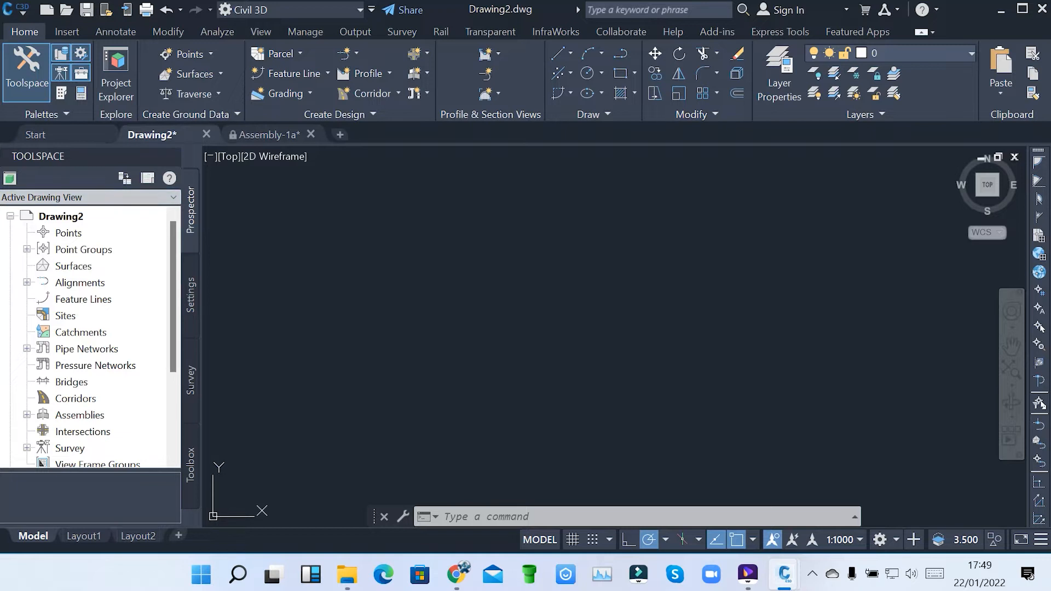
left_click(84, 249)
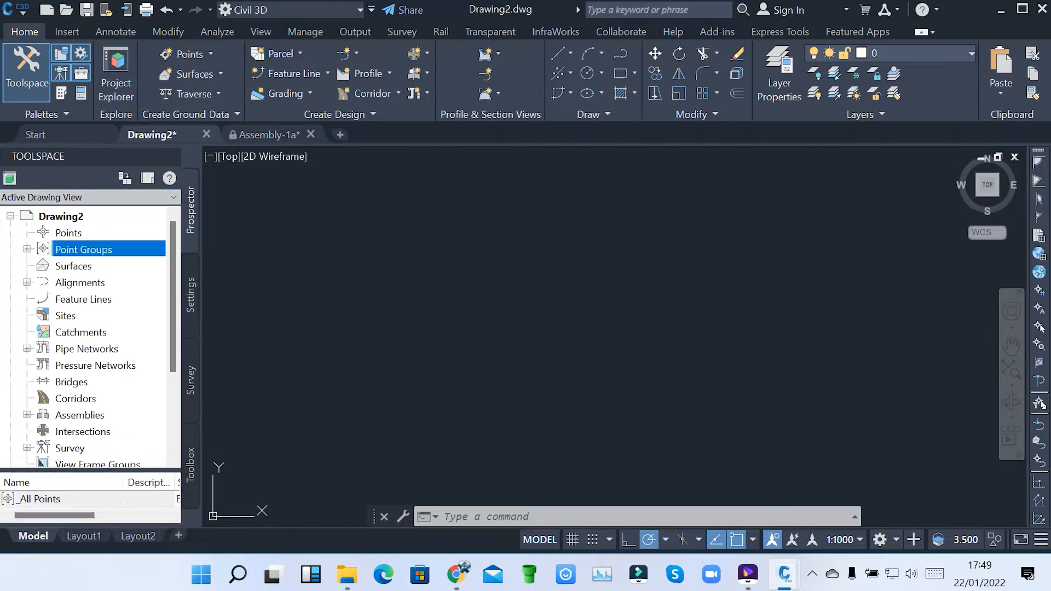
left_click(84, 299)
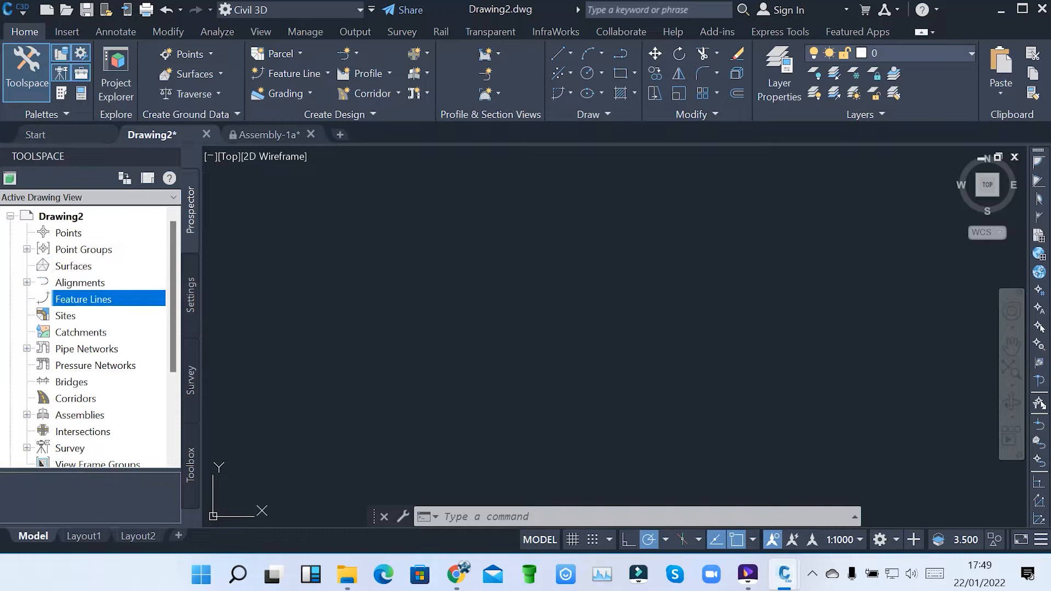
left_click(65, 315)
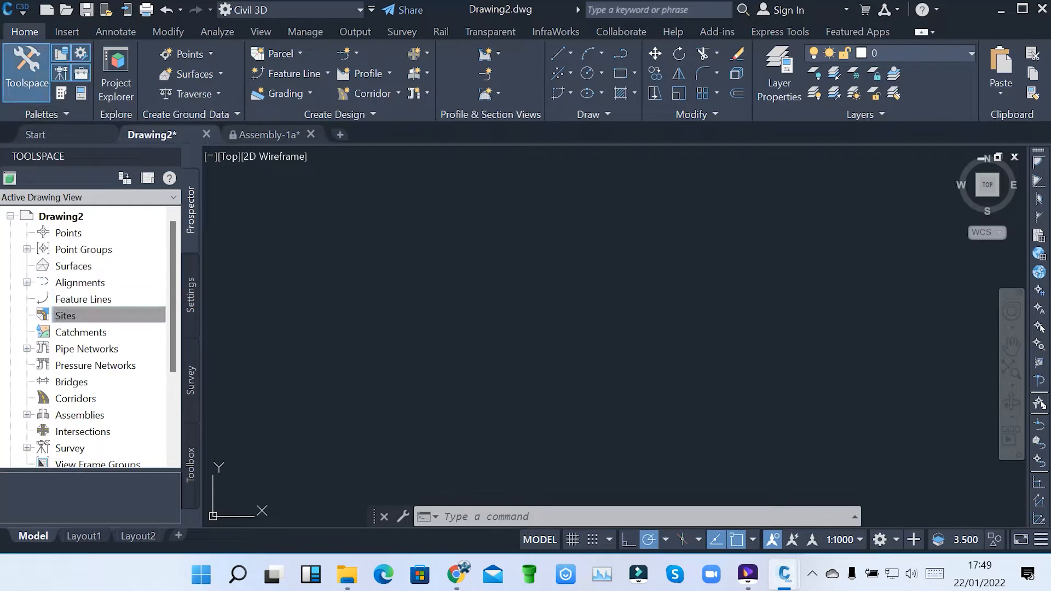
left_click(66, 315)
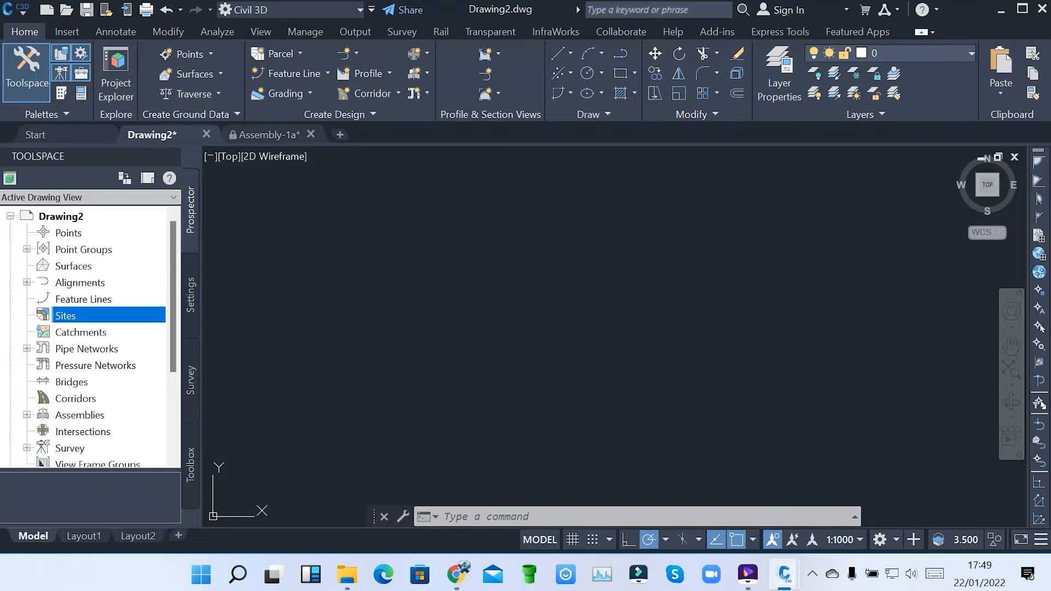
mouse_move(77, 398)
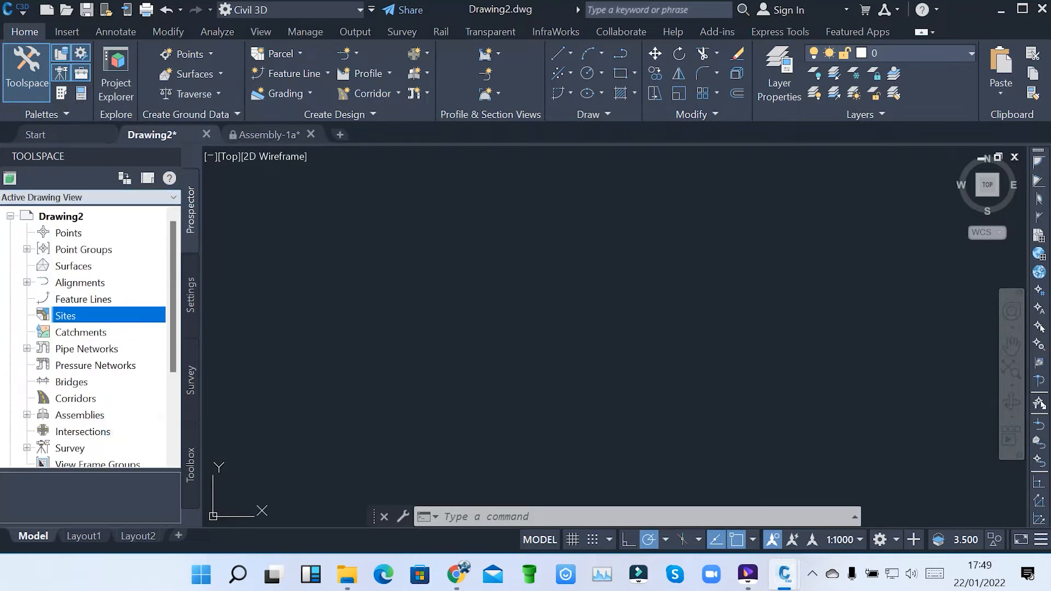
left_click(68, 232)
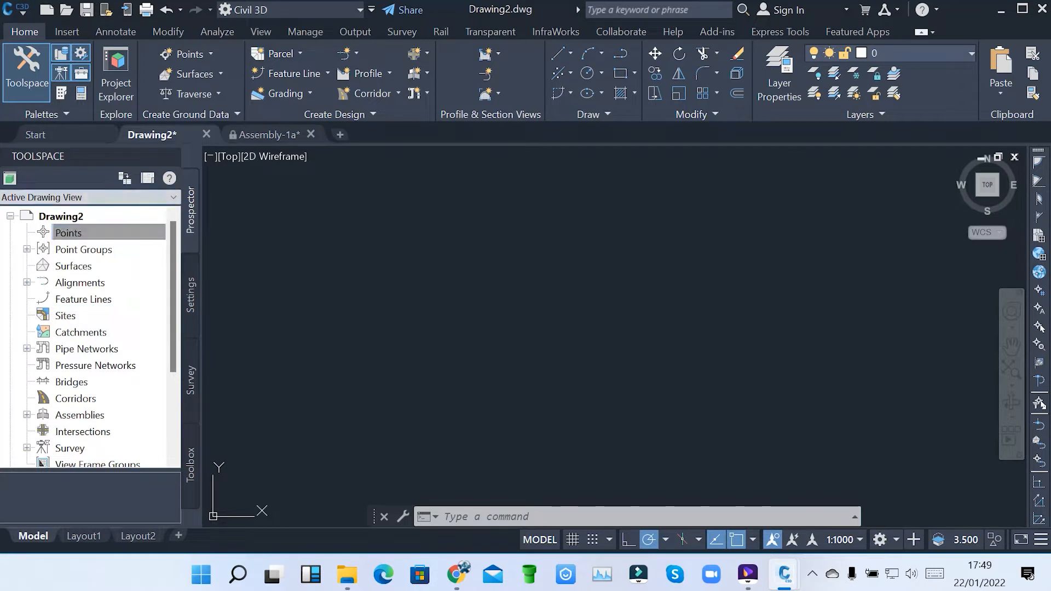
left_click(67, 232)
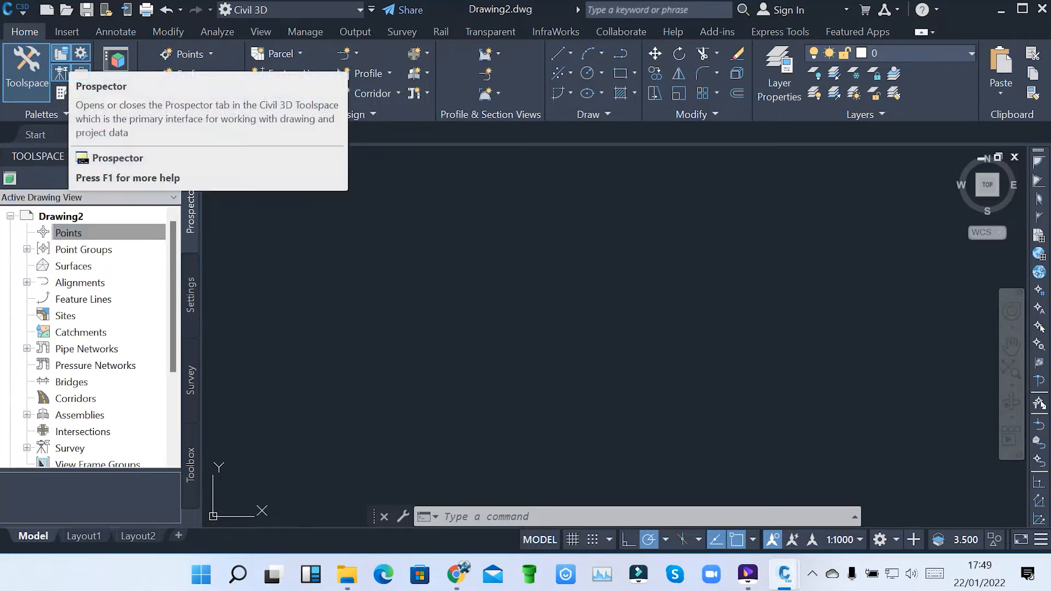
Toggle the Prospector and Settings tabs of Toolspace, ending on Drawing2's settings tree
left_click(60, 65)
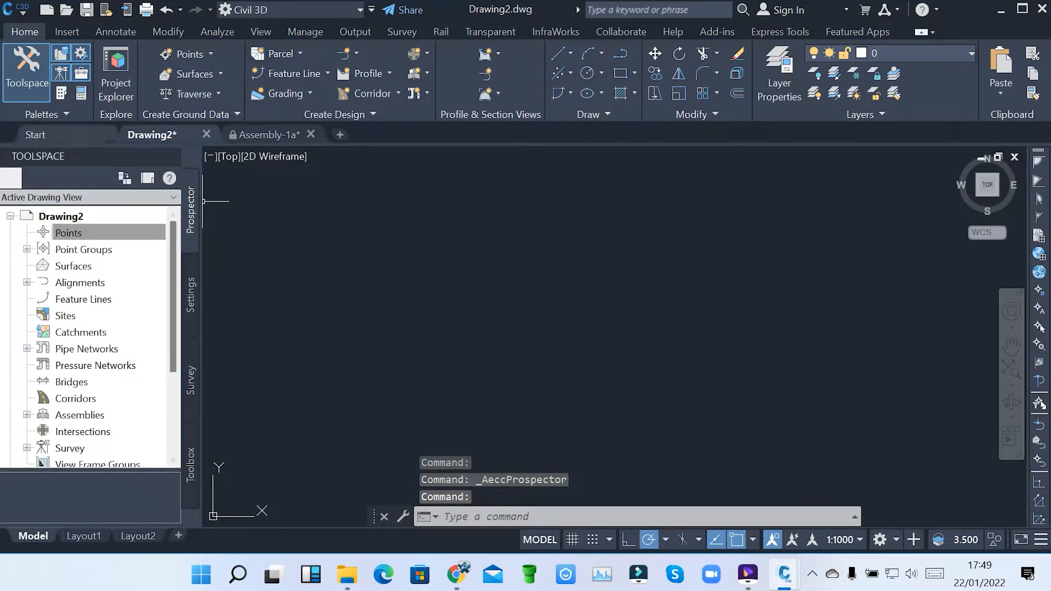
left_click(80, 53)
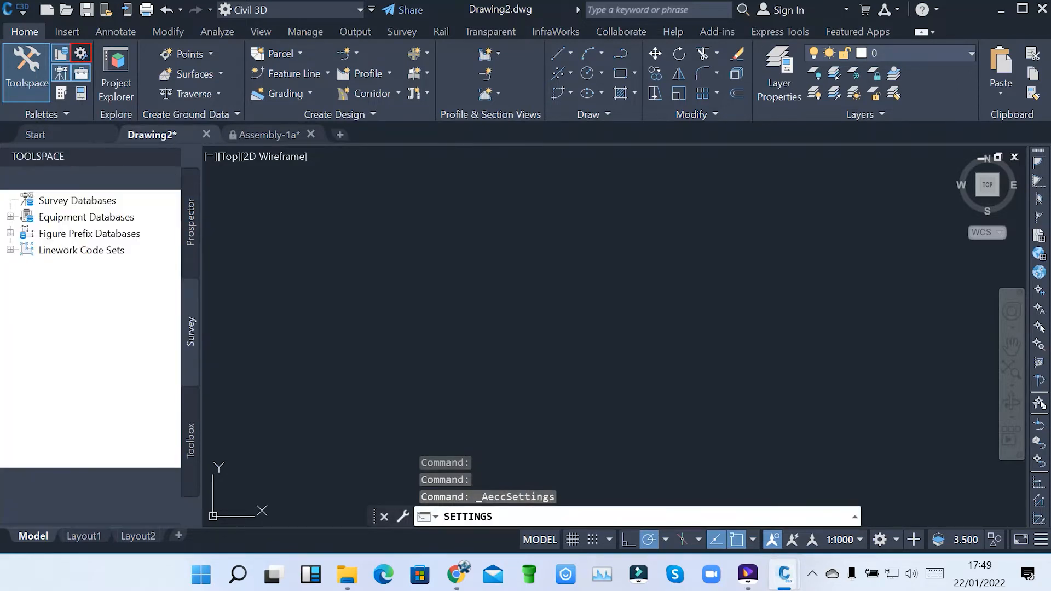
left_click(78, 53)
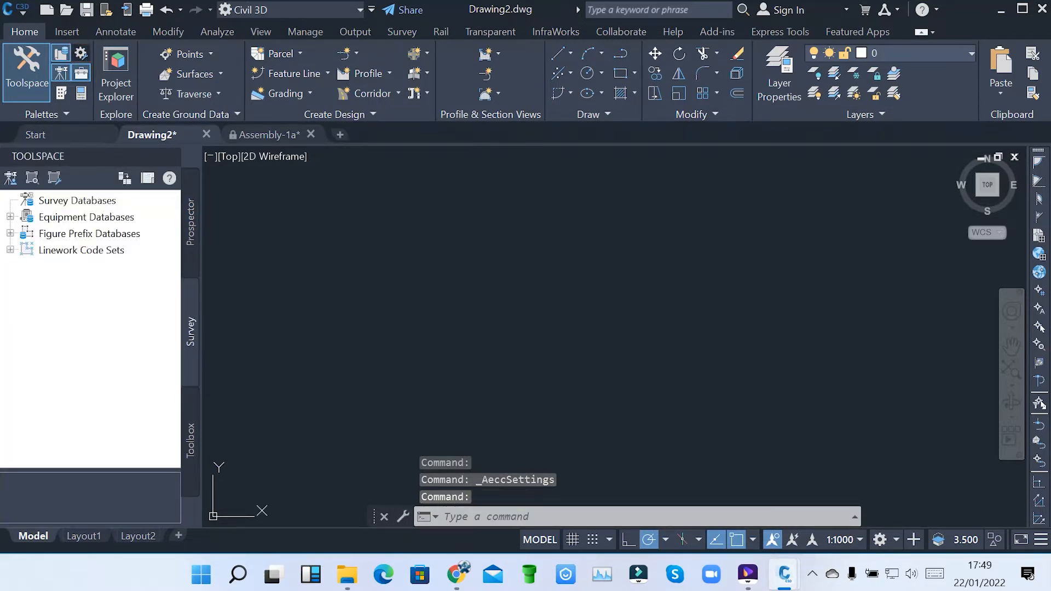
left_click(189, 298)
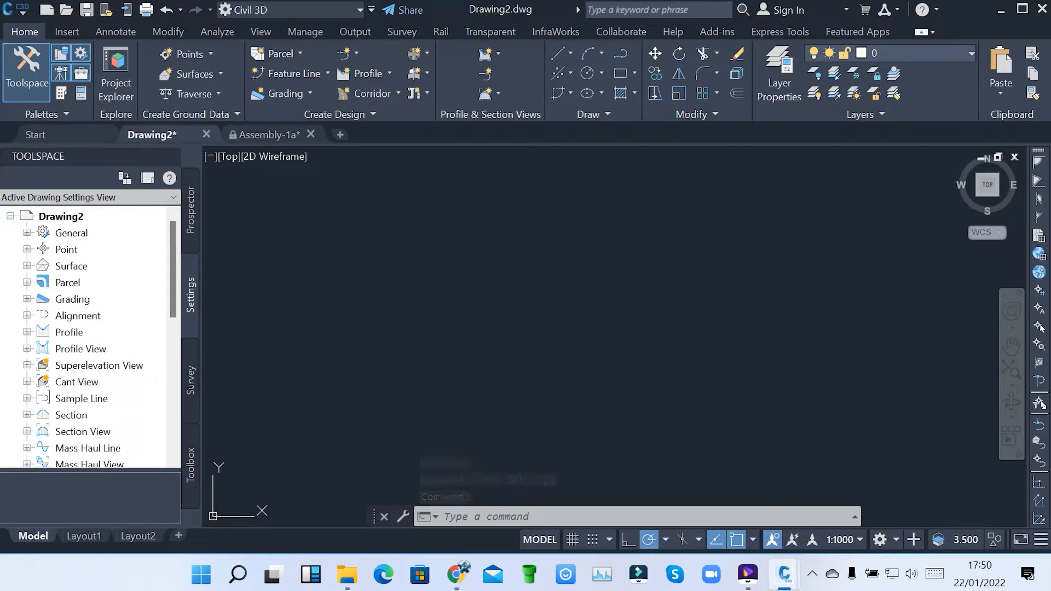
mouse_move(67, 331)
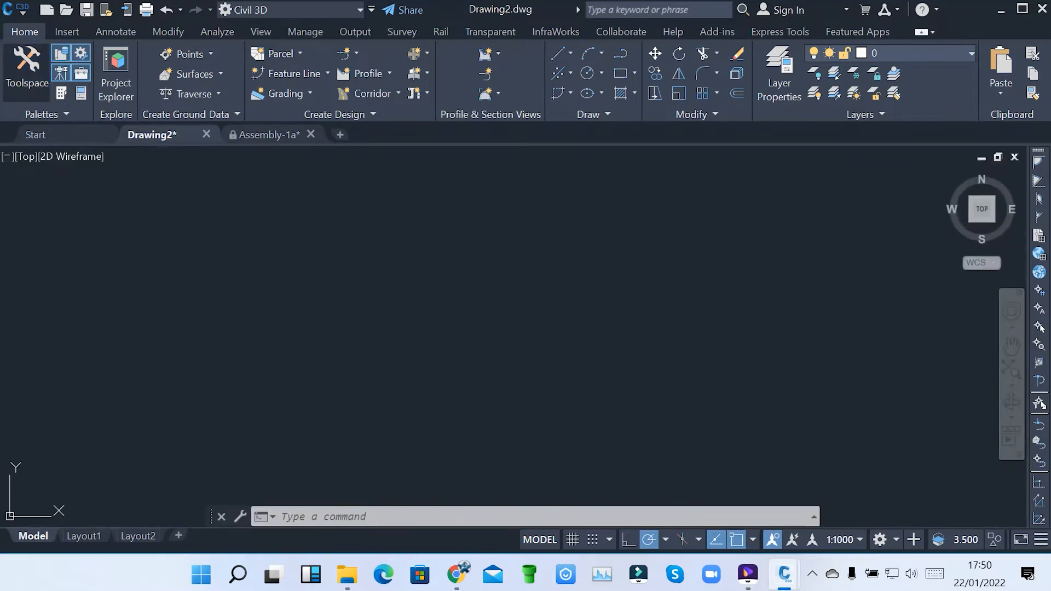
Reopen Toolspace from Home > Palettes, showing Drawing2's settings tree again
left_click(26, 60)
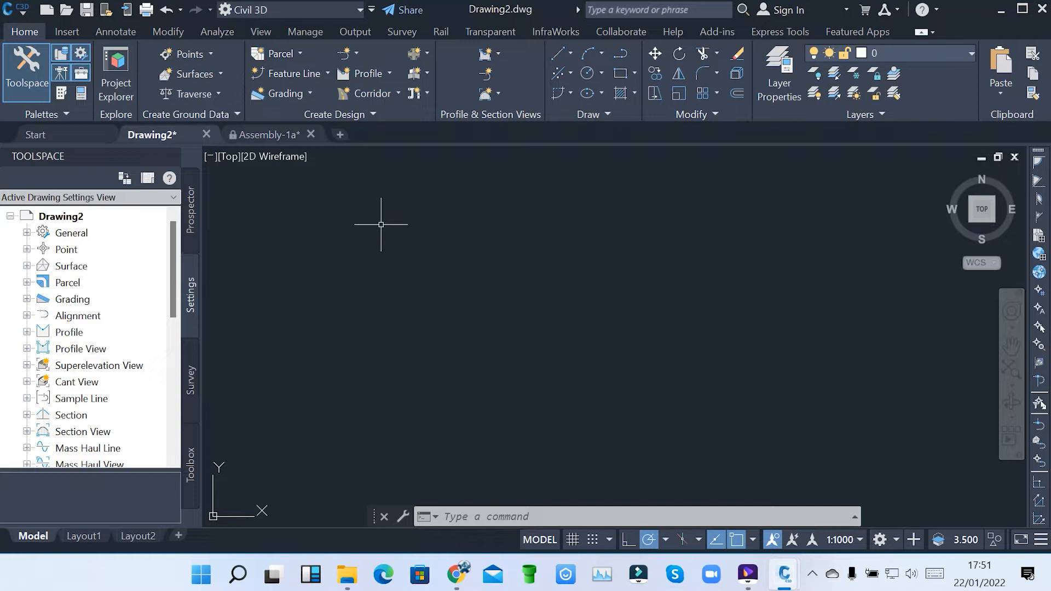
mouse_move(403, 150)
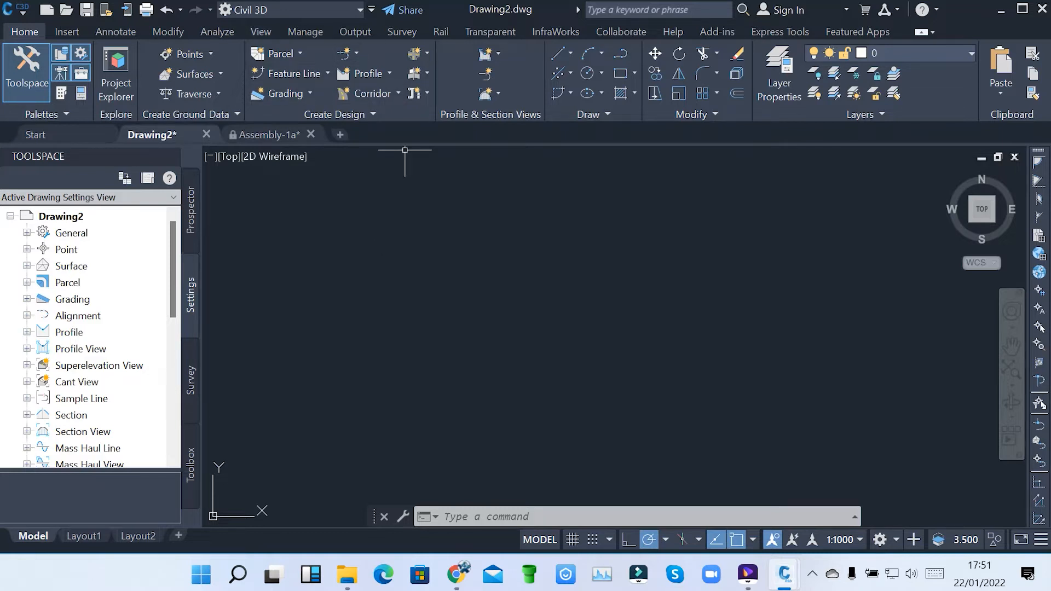
mouse_move(360, 186)
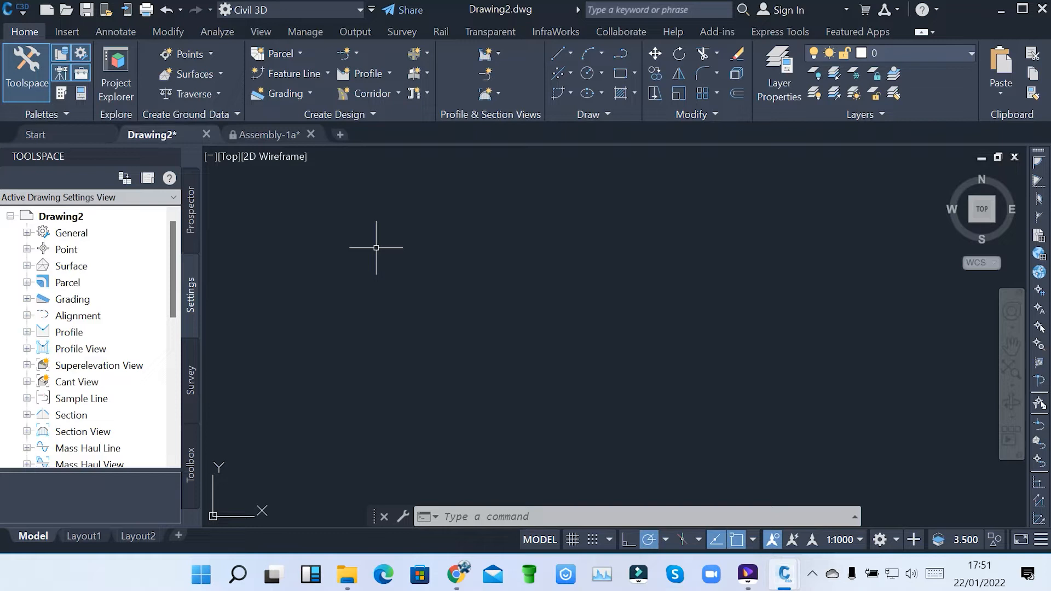
mouse_move(316, 154)
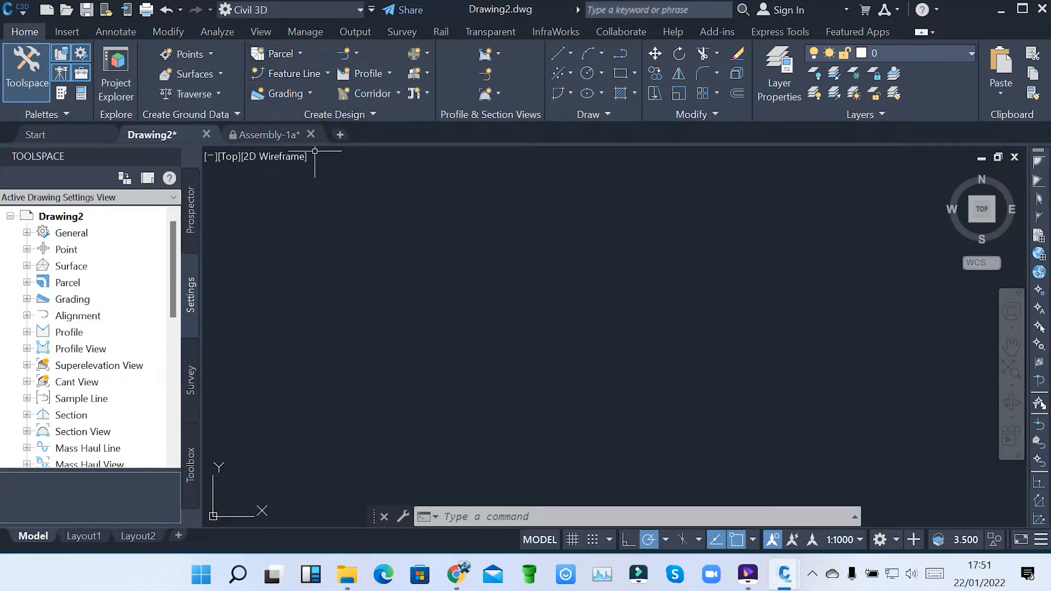
mouse_move(378, 241)
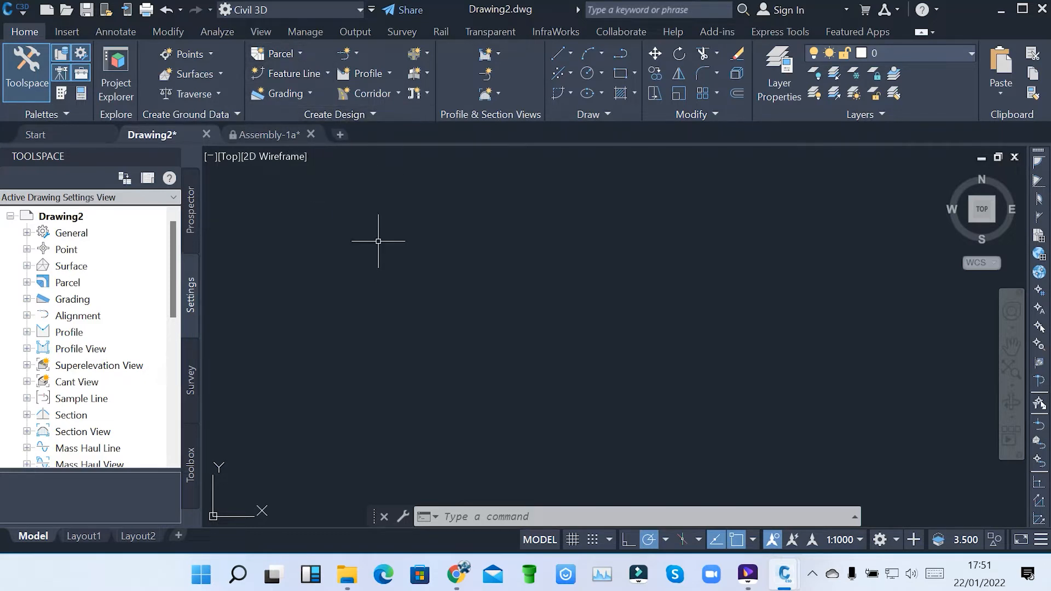
mouse_move(702, 218)
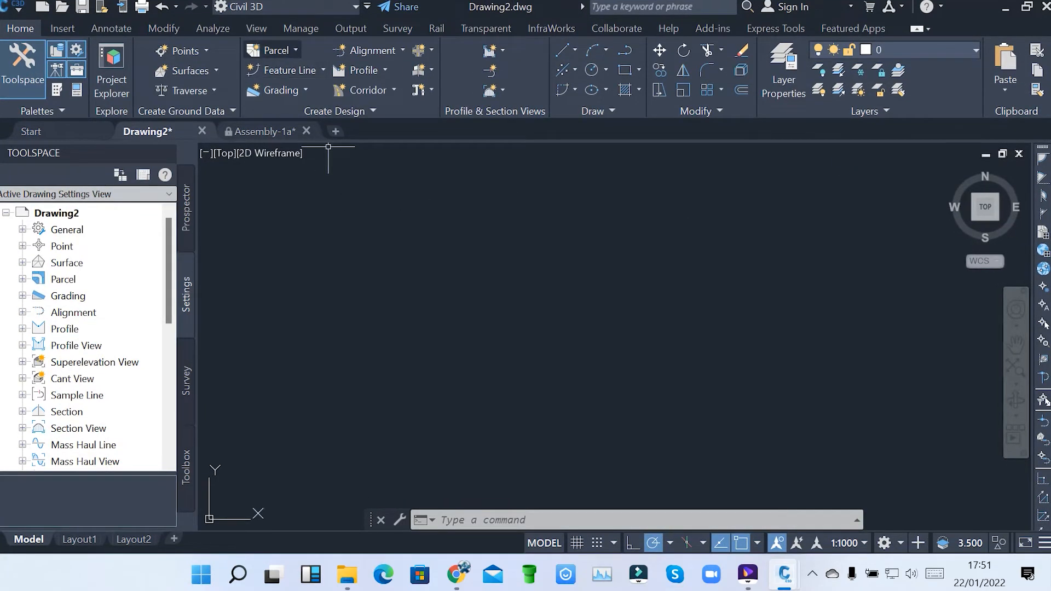
mouse_move(275, 90)
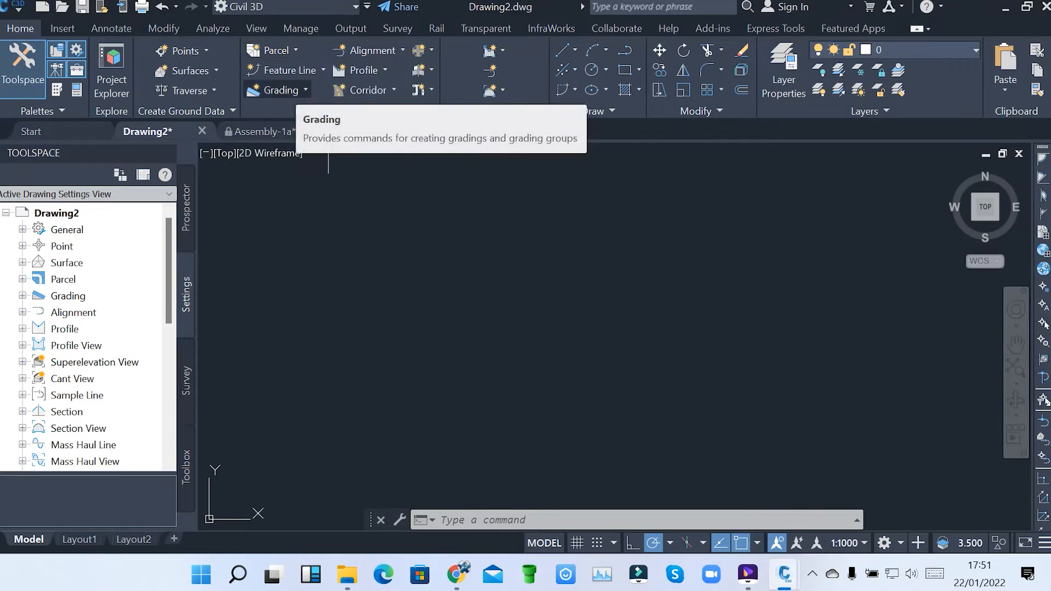
mouse_move(363, 89)
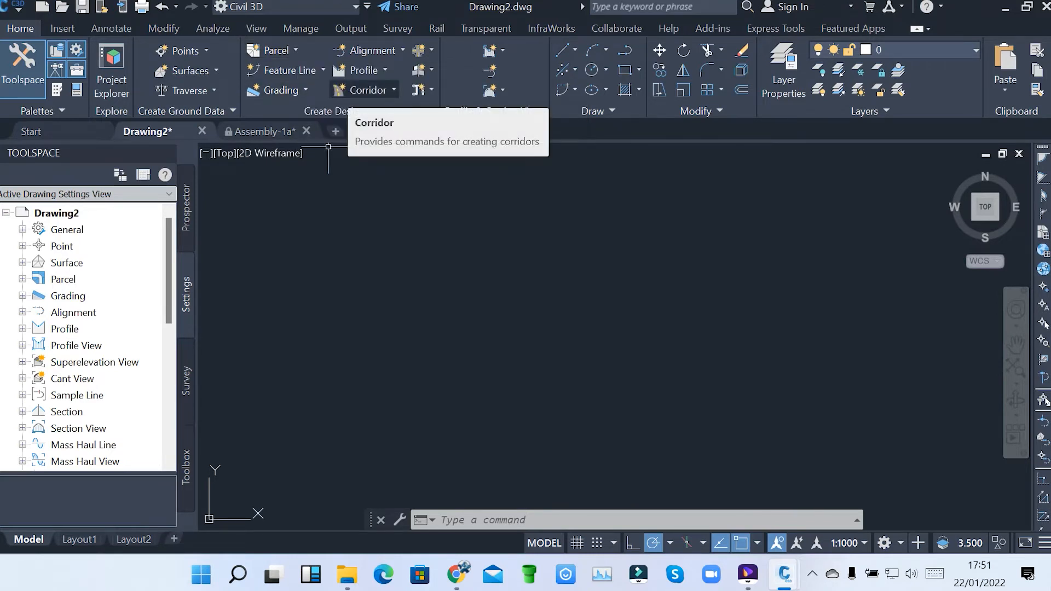
left_click(383, 70)
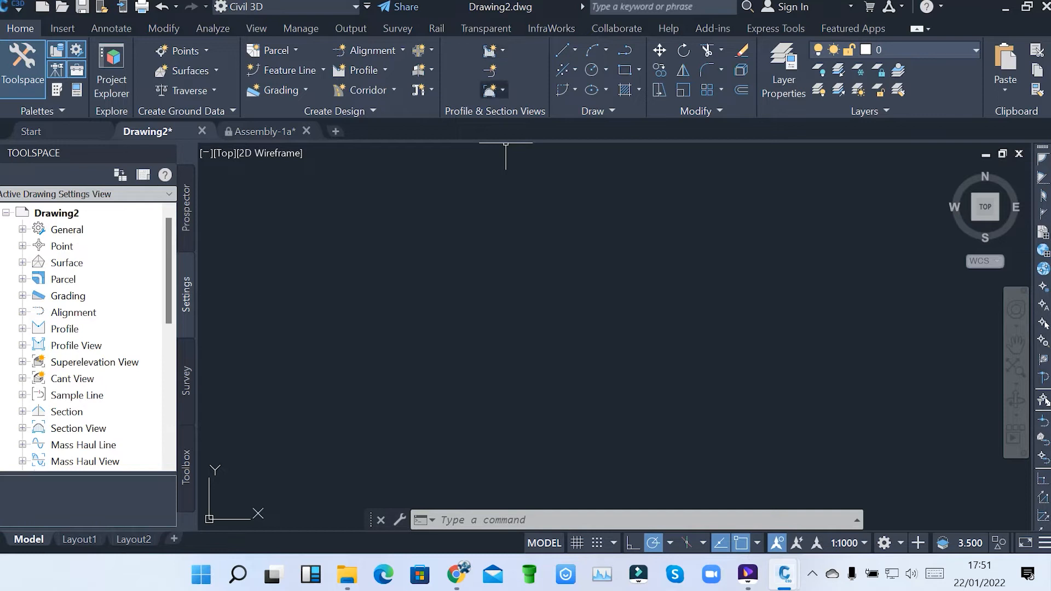
mouse_move(509, 152)
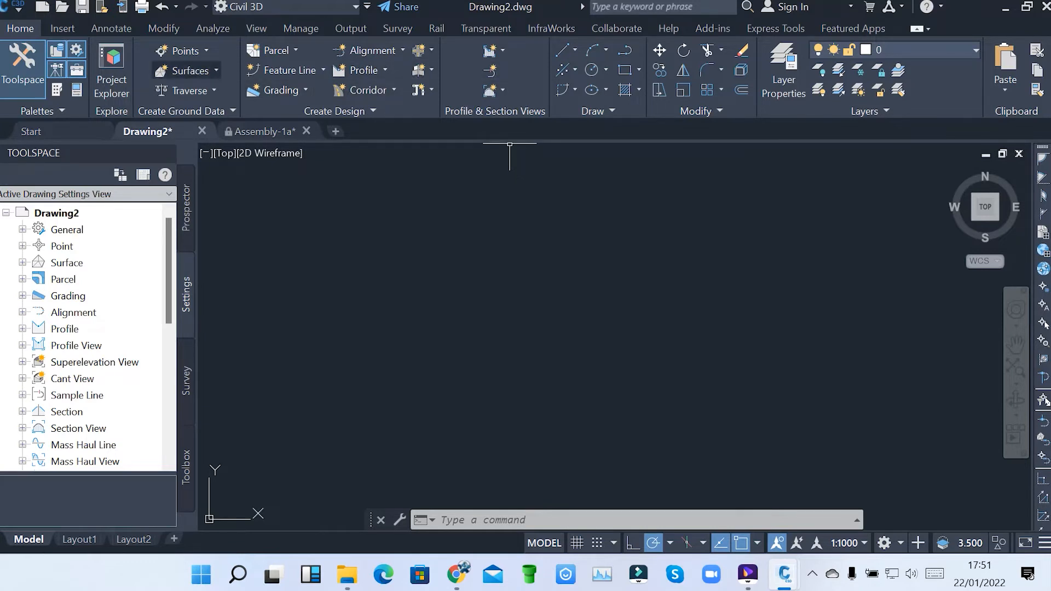
mouse_move(384, 186)
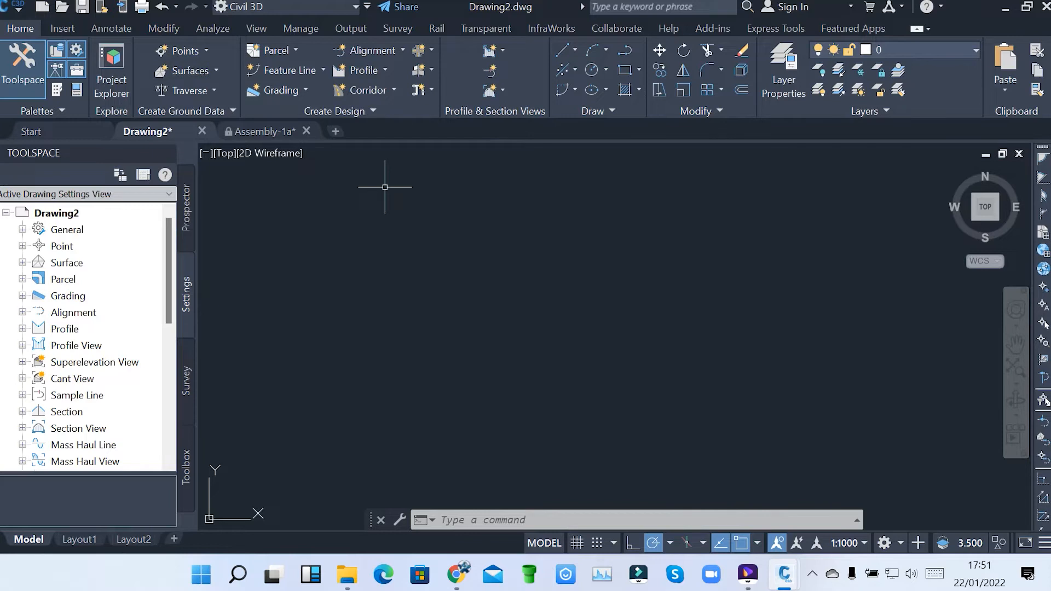
mouse_move(578, 228)
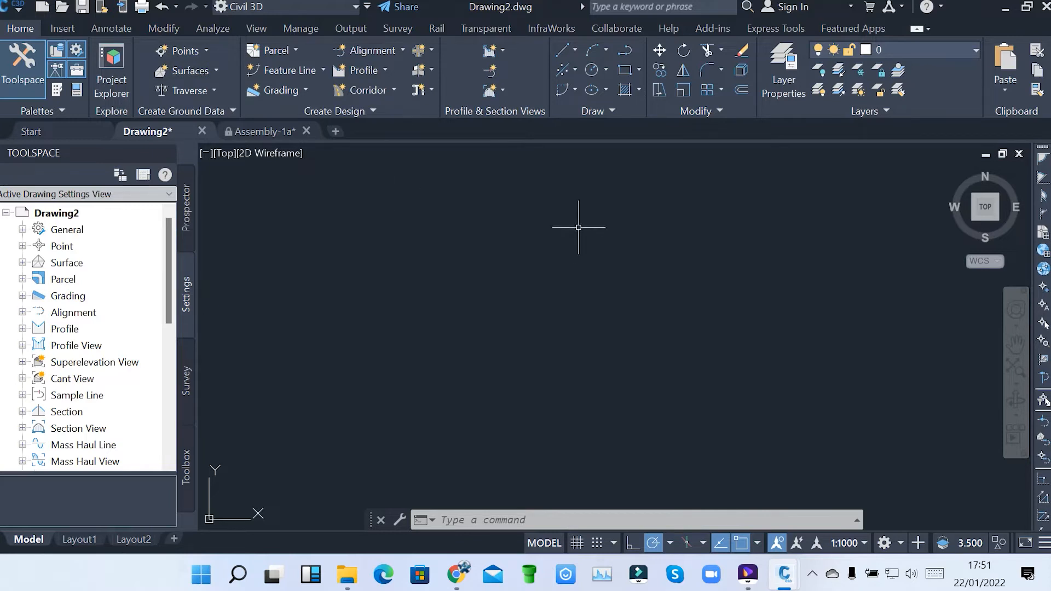
mouse_move(644, 145)
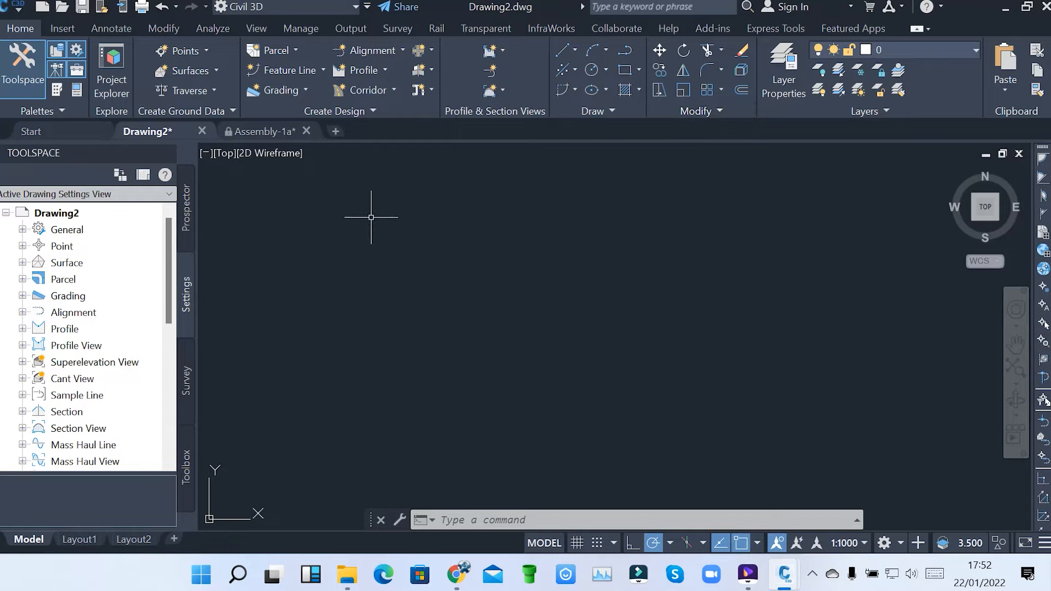
left_click(62, 28)
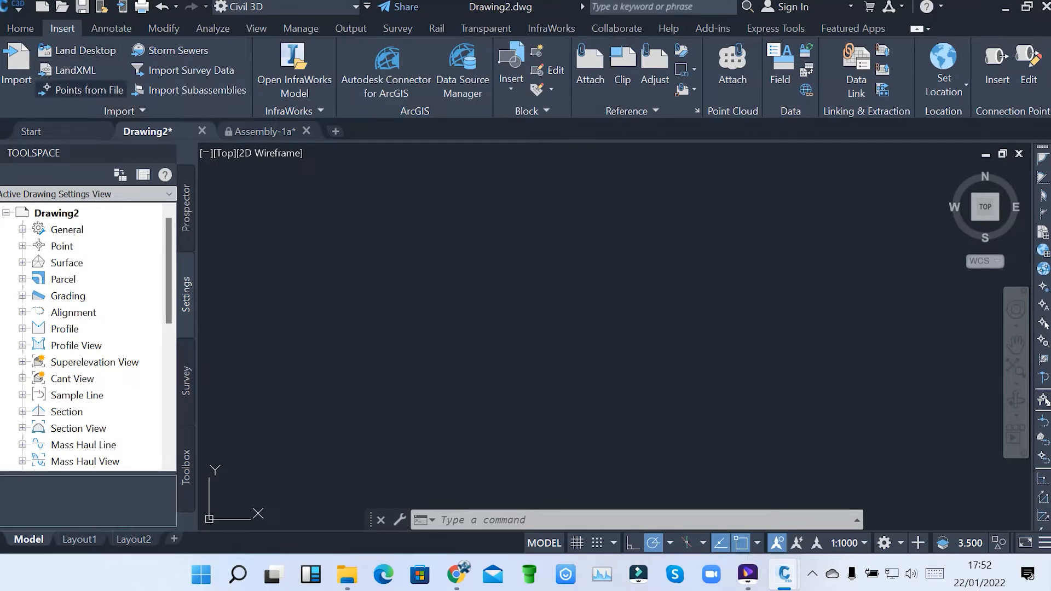
mouse_move(87, 90)
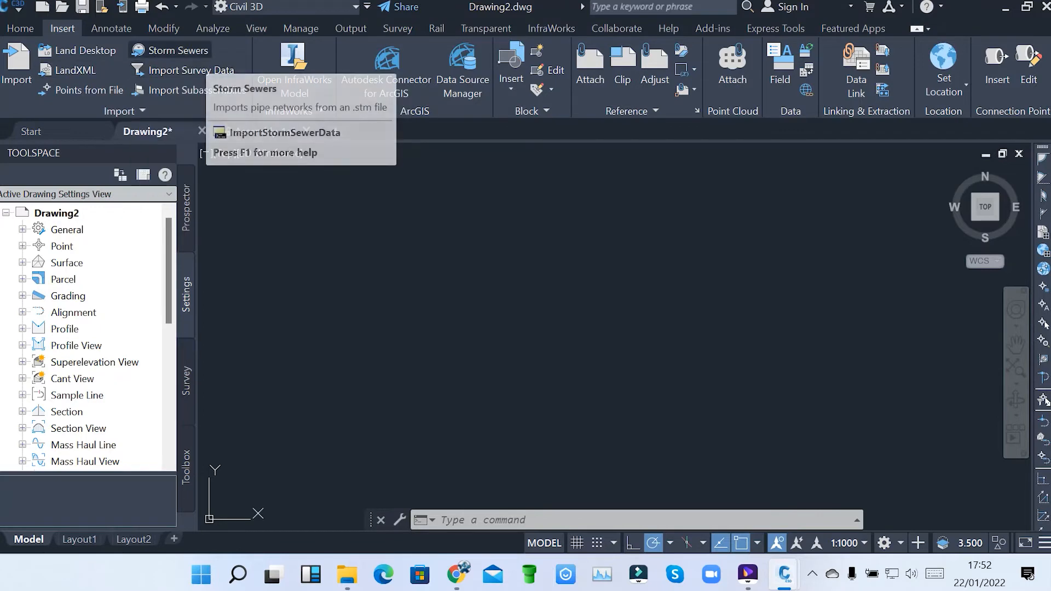
mouse_move(190, 70)
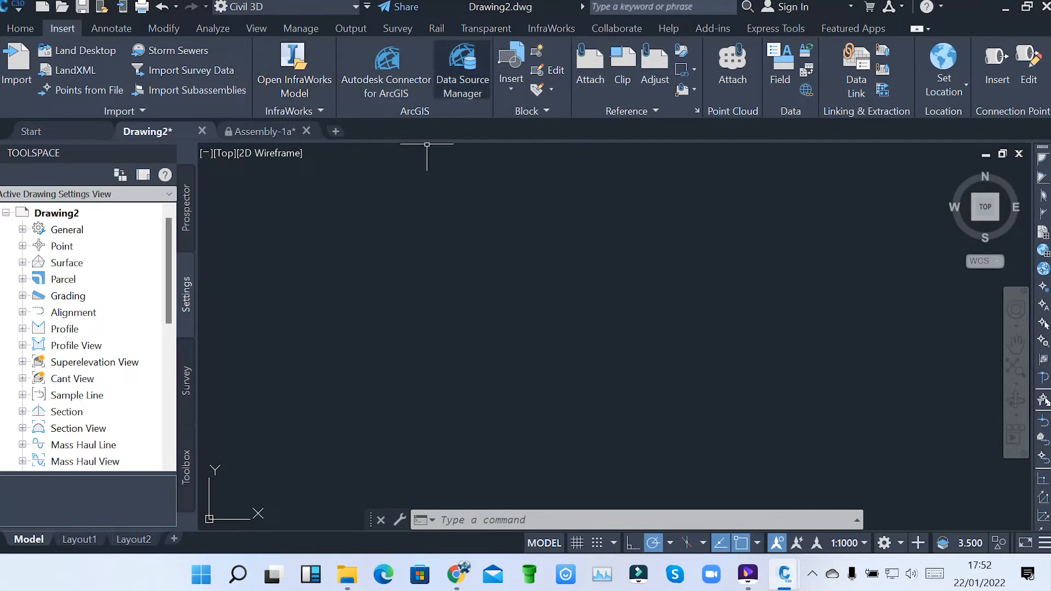
mouse_move(427, 166)
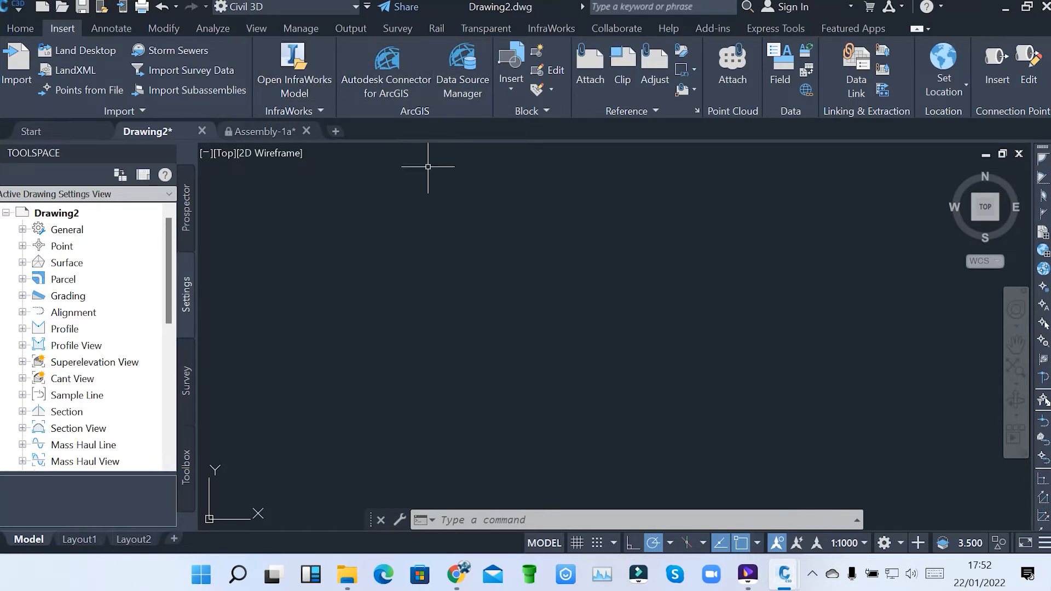
mouse_move(461, 189)
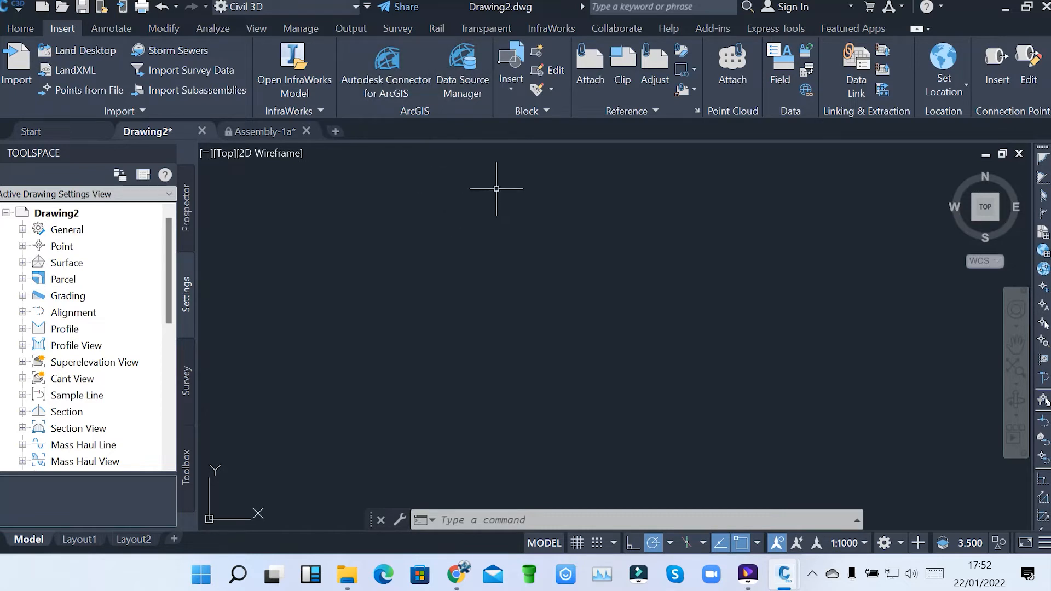
mouse_move(528, 152)
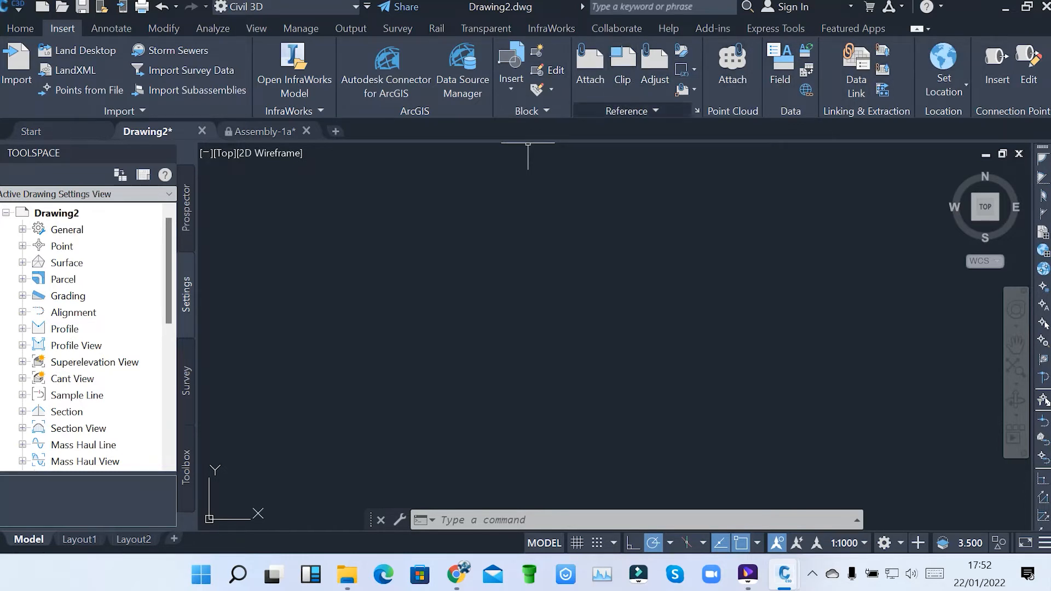
mouse_move(362, 232)
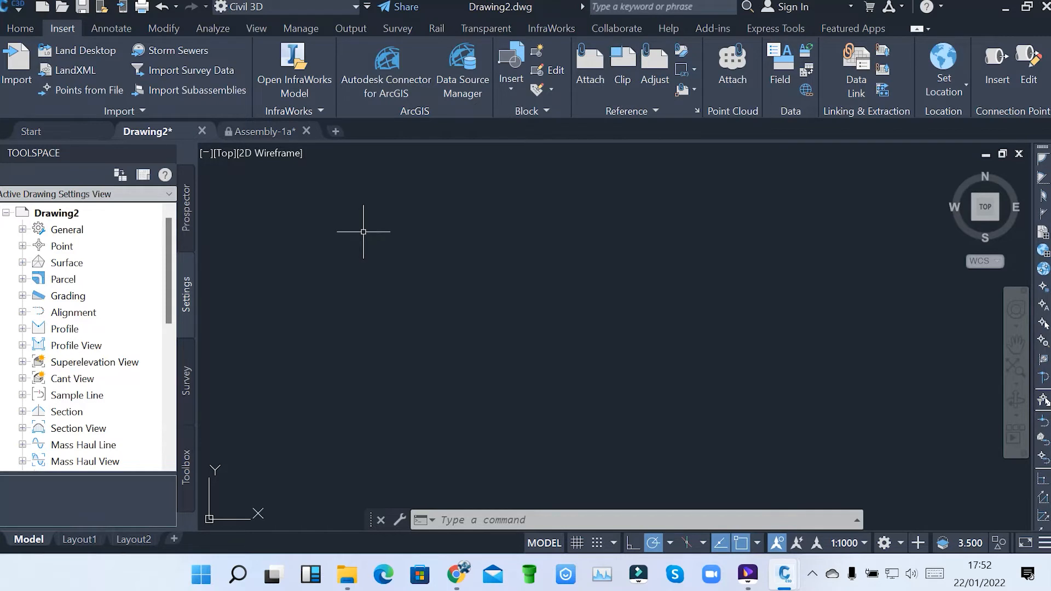
mouse_move(298, 196)
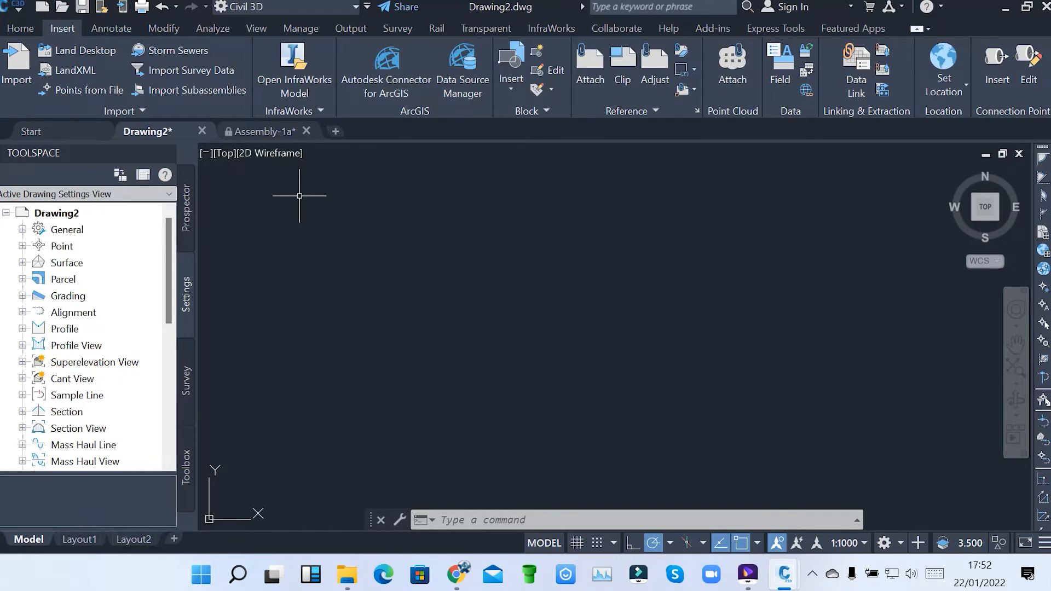
Show the Annotate tab's labelling tools, then the Modify tab's object editing tools
left_click(110, 28)
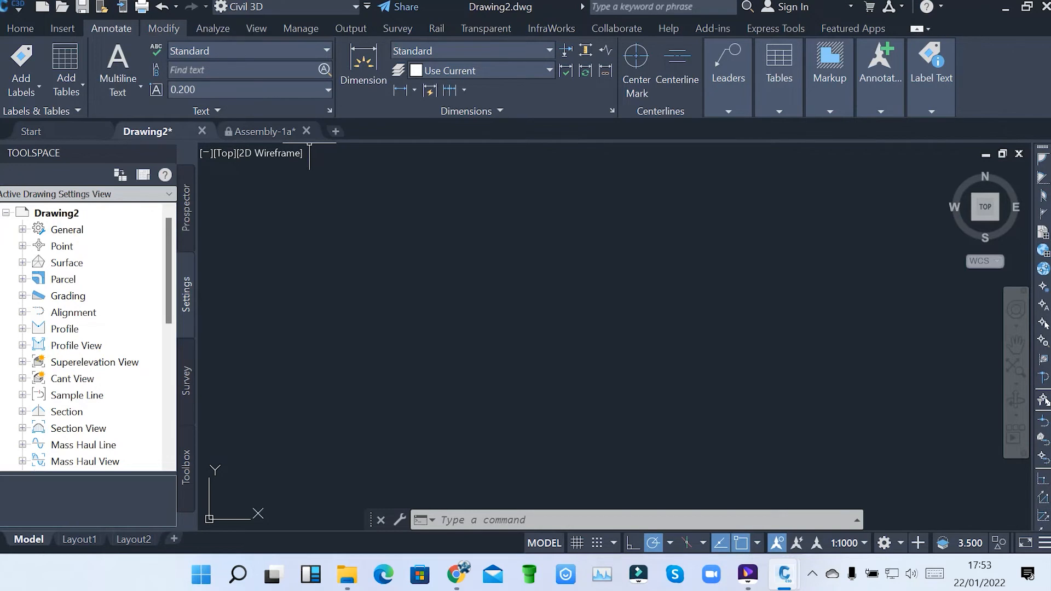
left_click(163, 29)
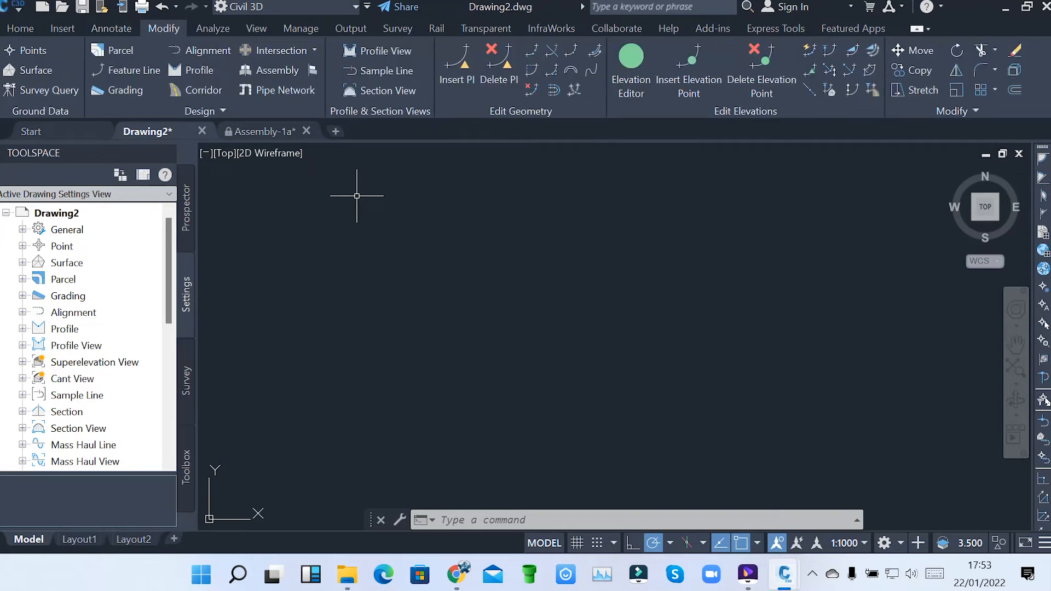
mouse_move(385, 167)
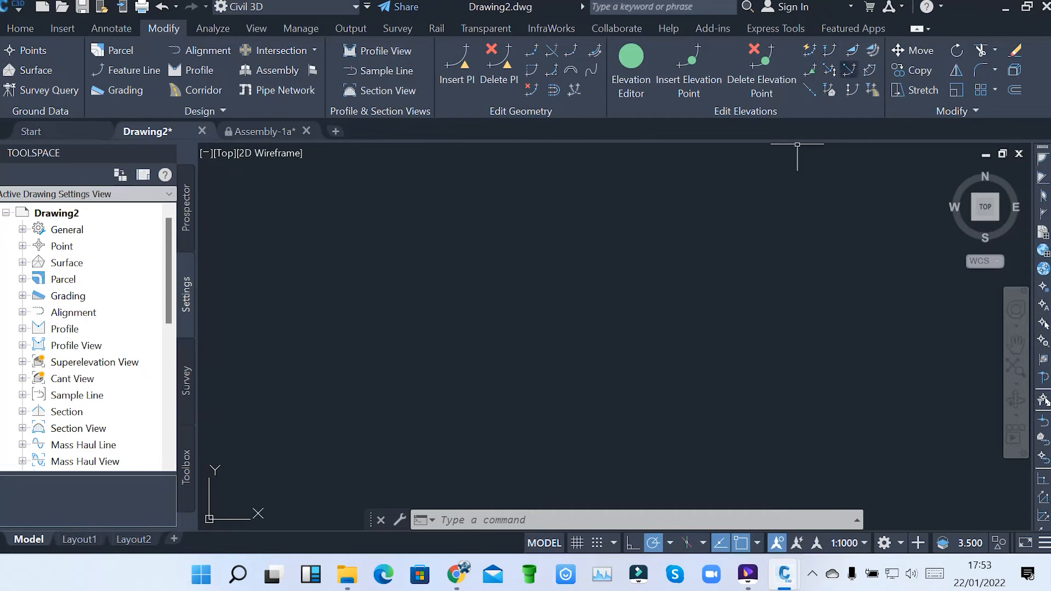
mouse_move(342, 243)
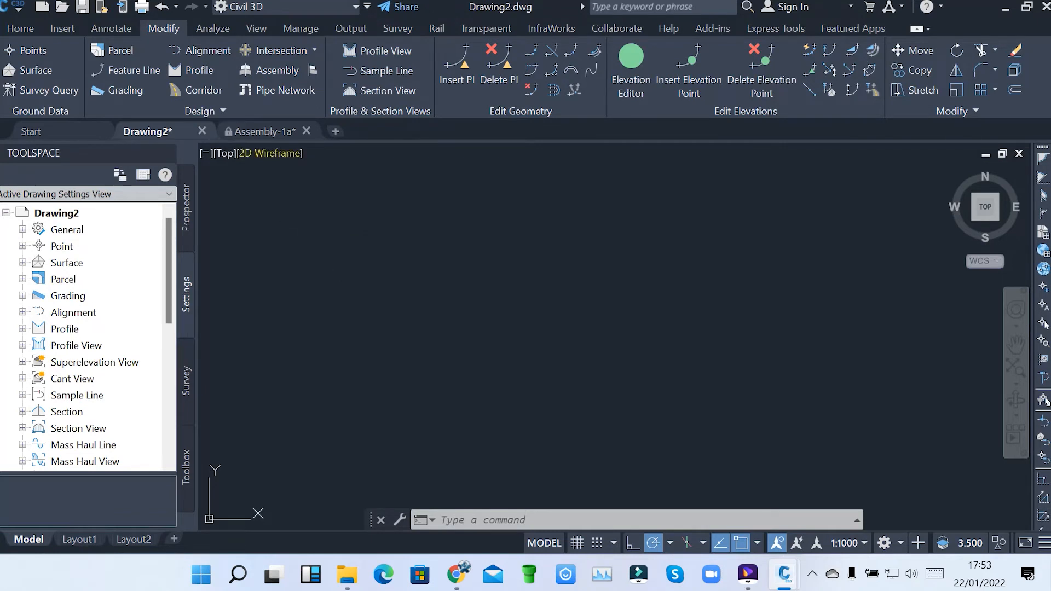
Show the Analyze tab with survey, flow, interference and quantity takeoff tools
left_click(212, 28)
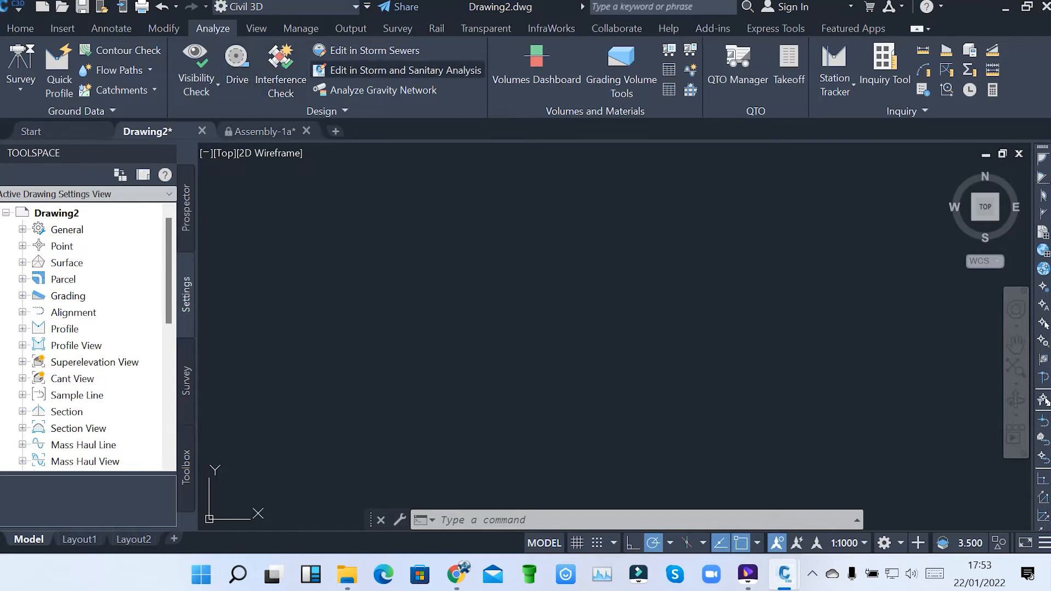
mouse_move(382, 90)
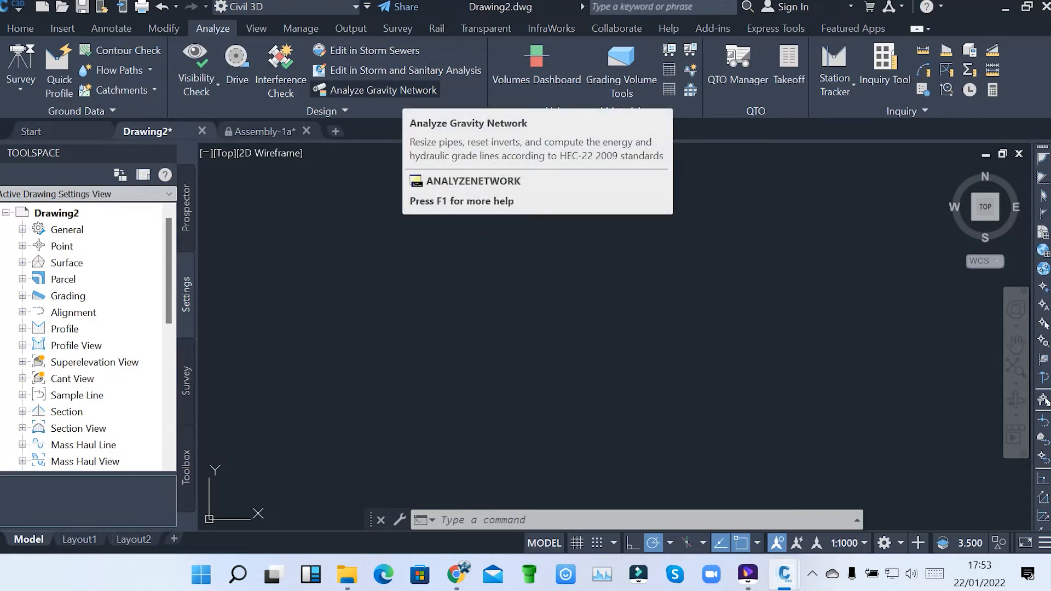
mouse_move(539, 168)
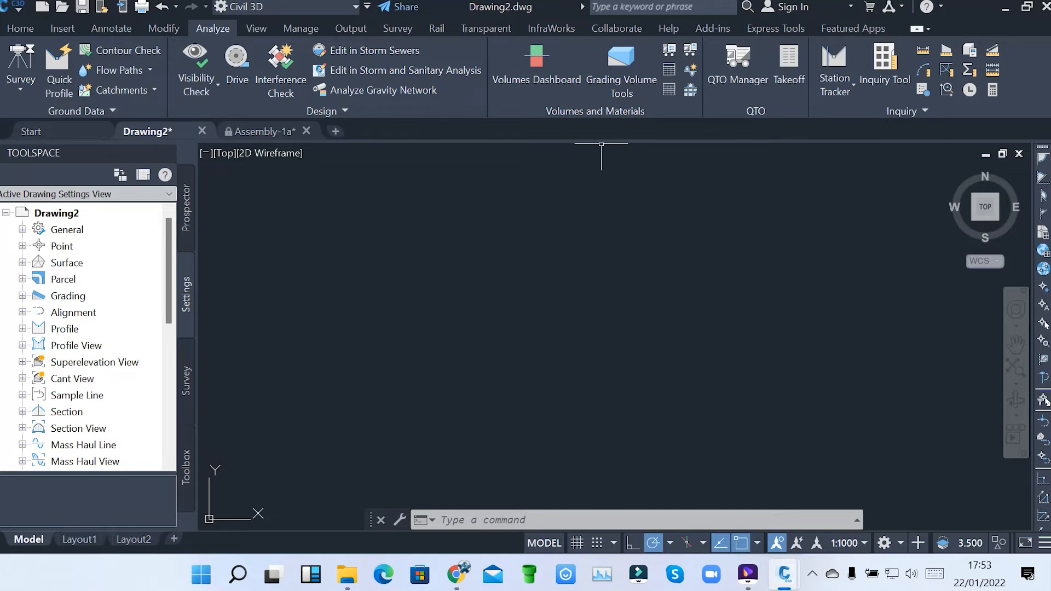
mouse_move(564, 165)
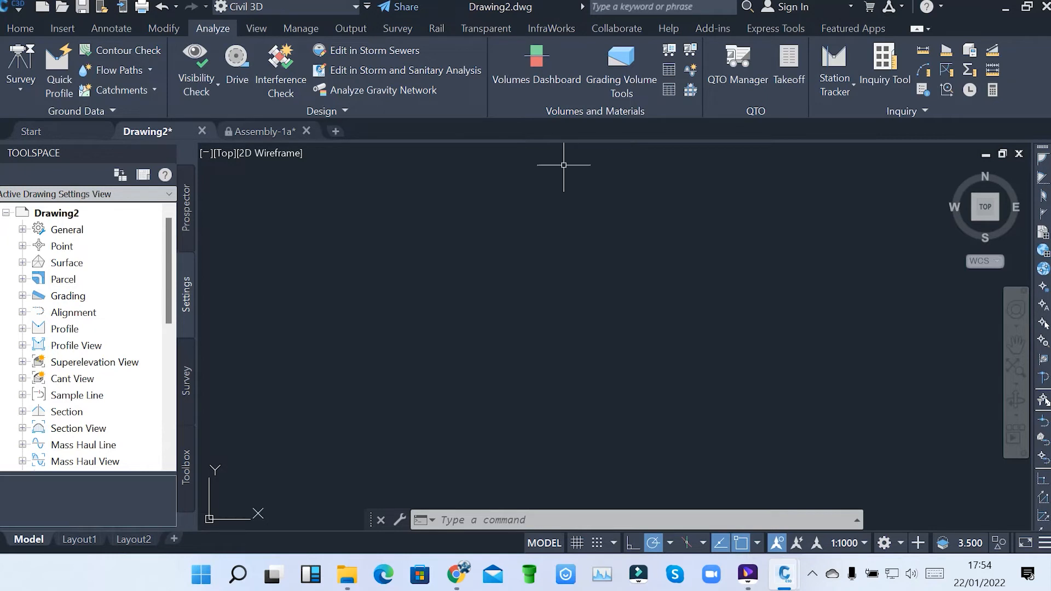
mouse_move(547, 237)
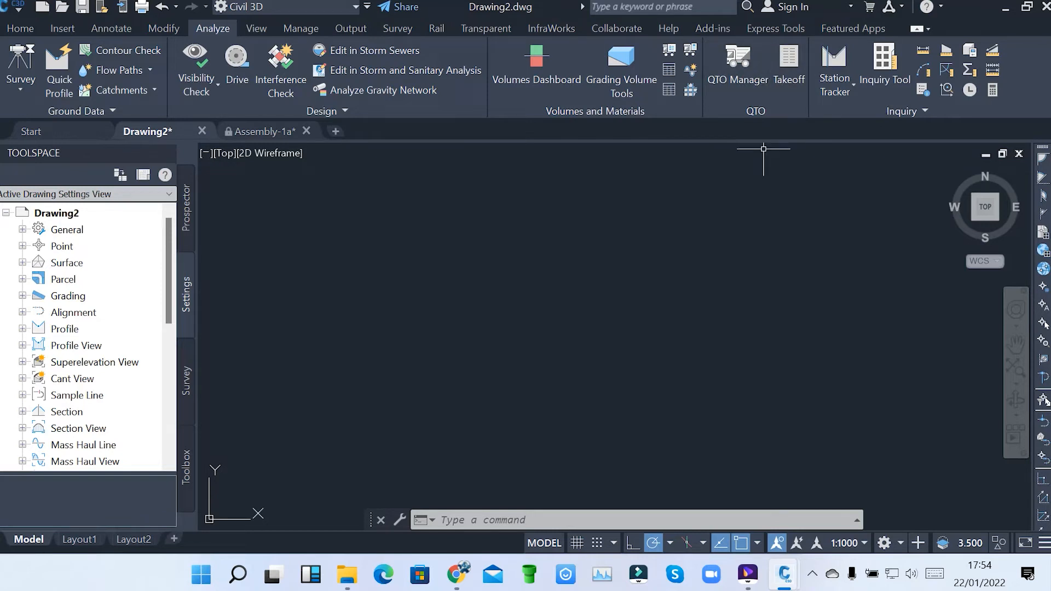
mouse_move(493, 214)
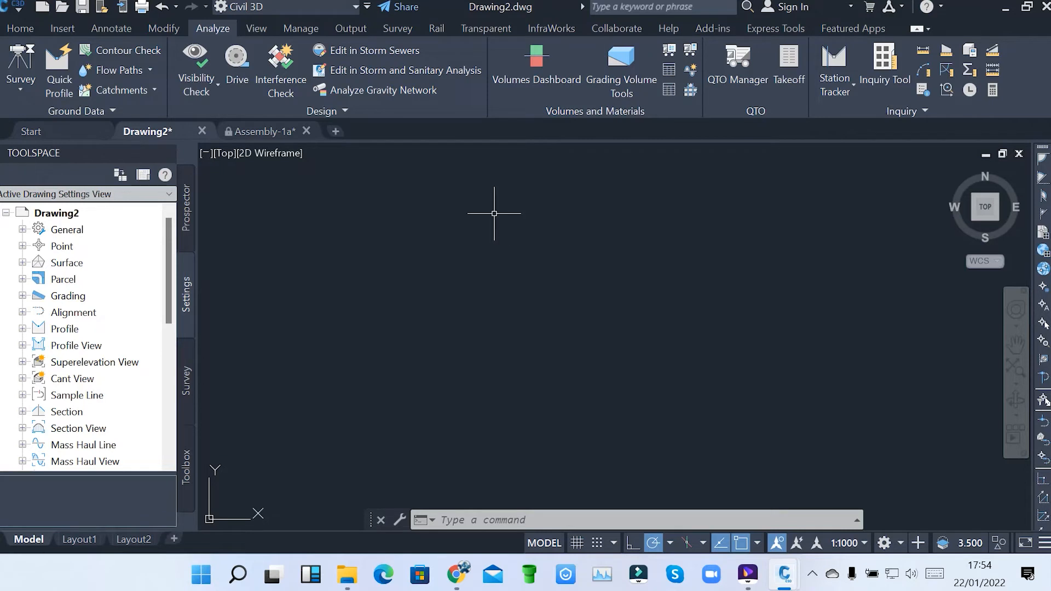
mouse_move(451, 216)
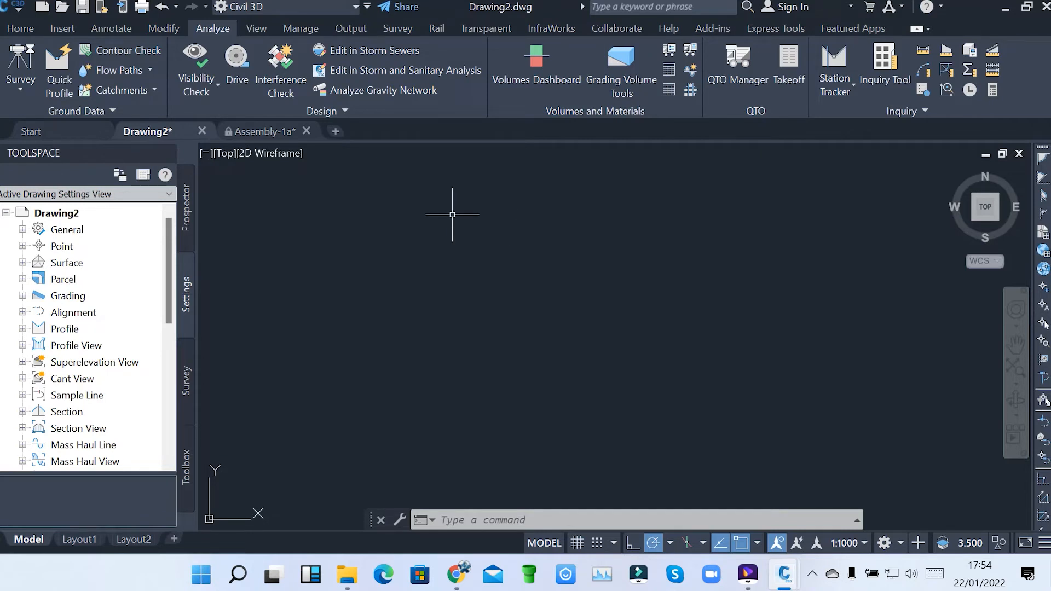
mouse_move(368, 188)
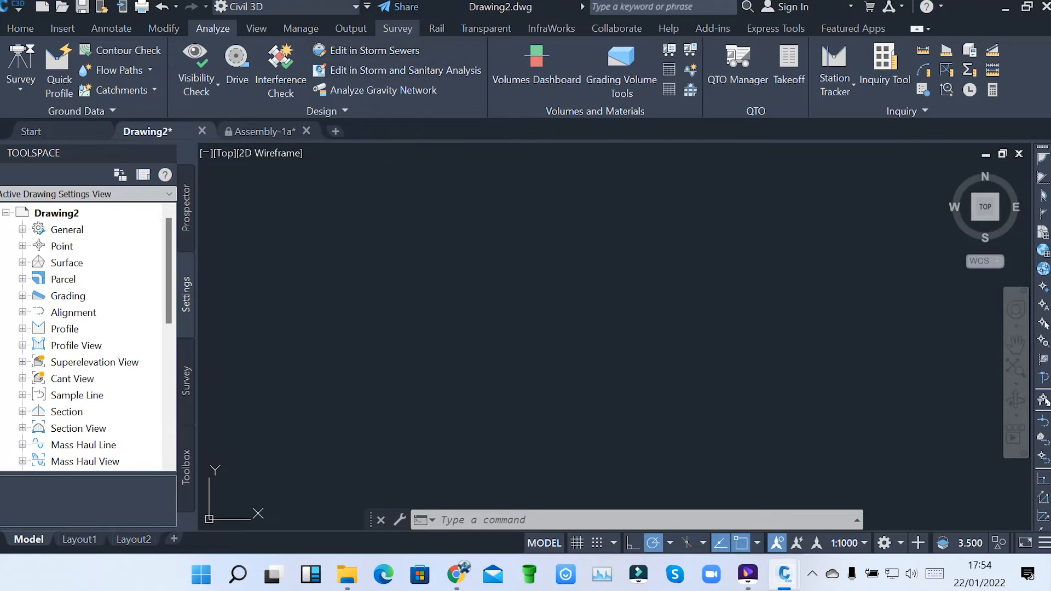
Browse the Survey, Rail, Transparent and Output tabs, then return to Modify
left_click(396, 29)
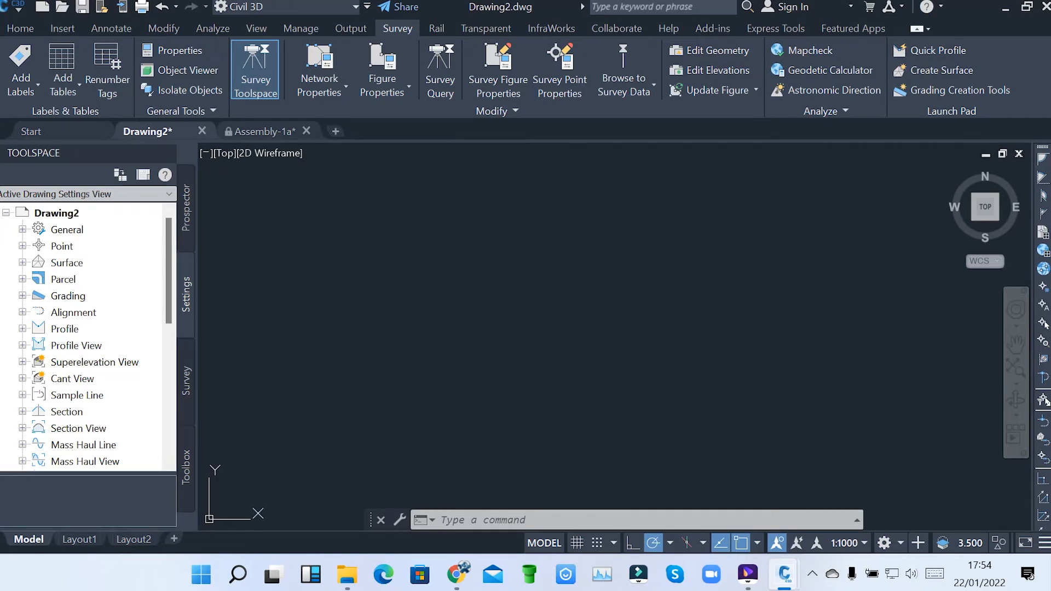
left_click(435, 28)
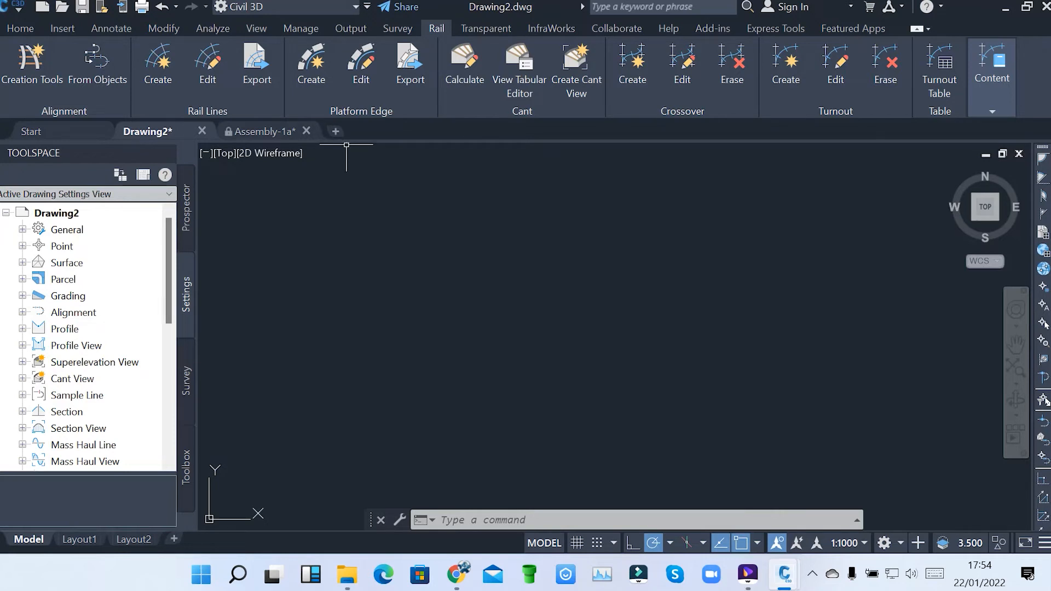
mouse_move(470, 249)
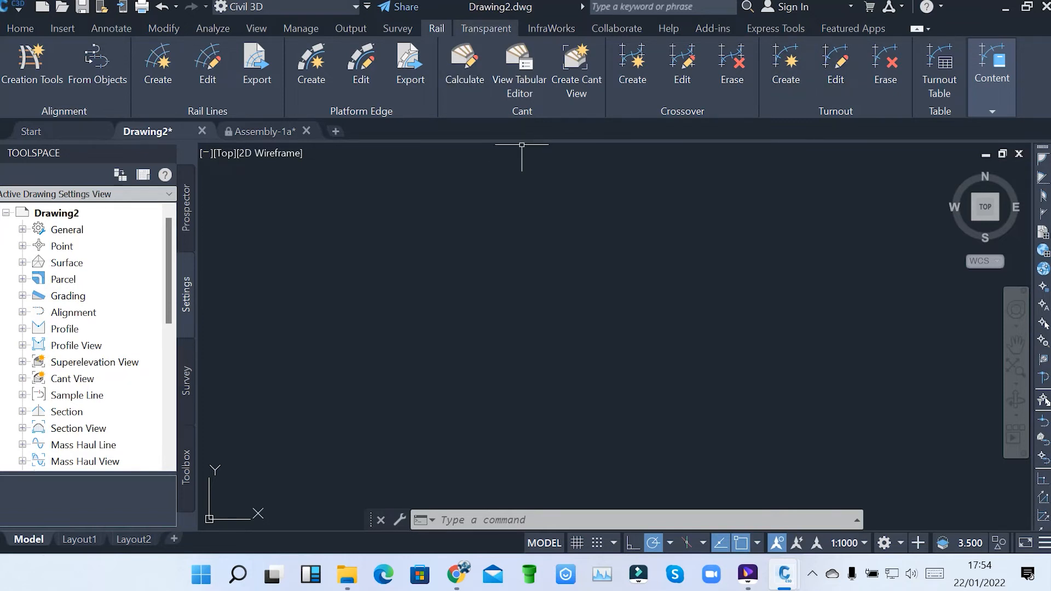
left_click(485, 29)
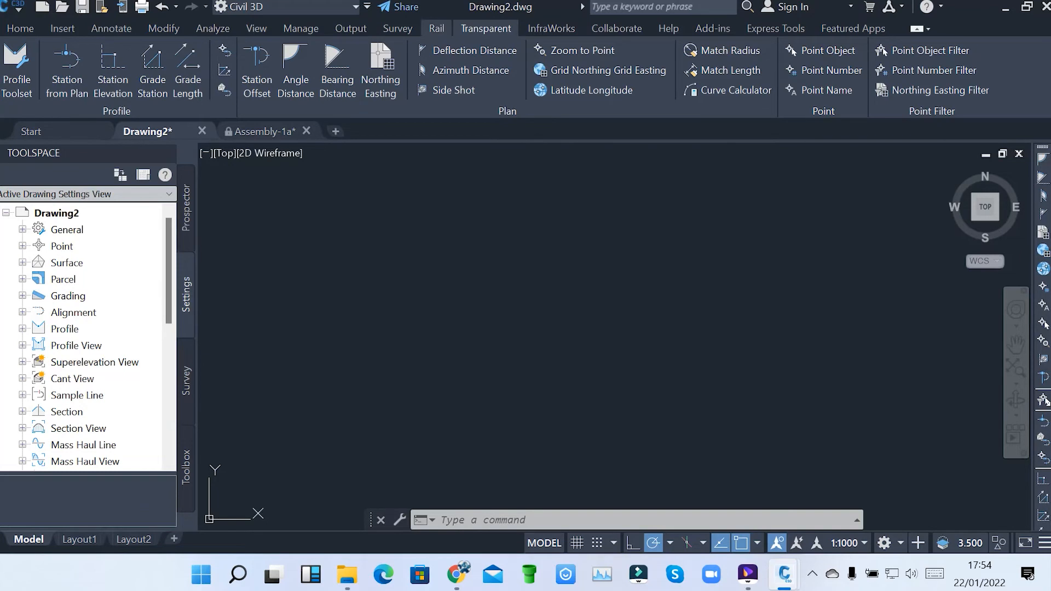
left_click(396, 28)
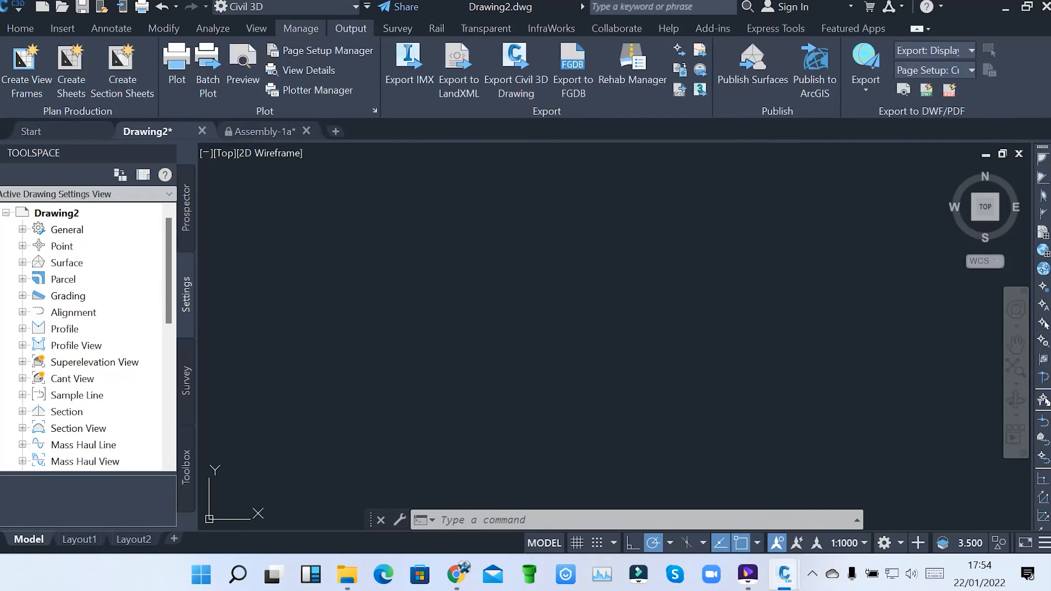
left_click(255, 29)
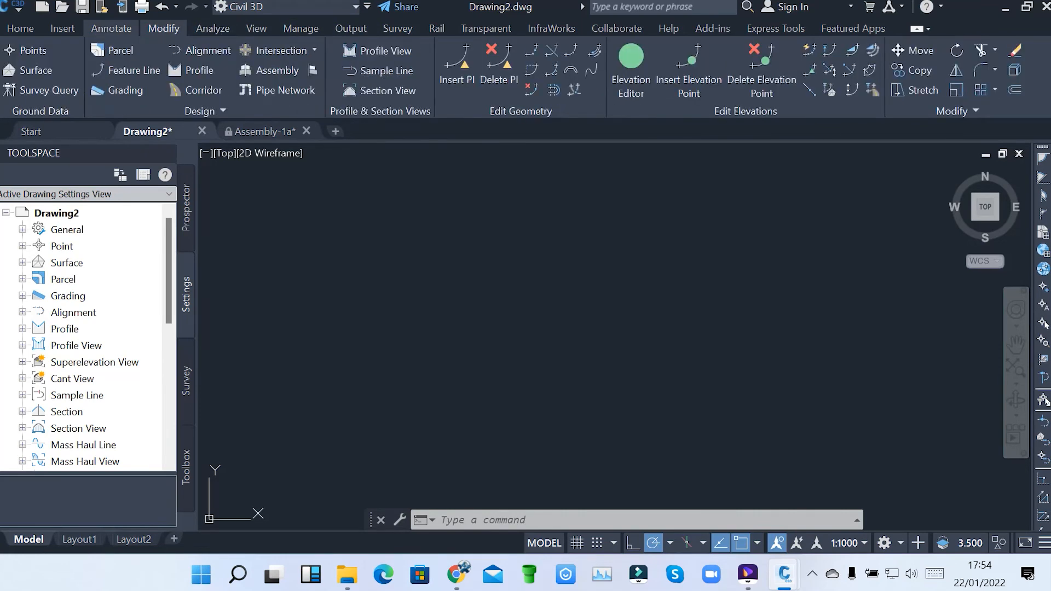
Show the Home tab with Toolspace, ground data, design, draw and layer tools
left_click(20, 28)
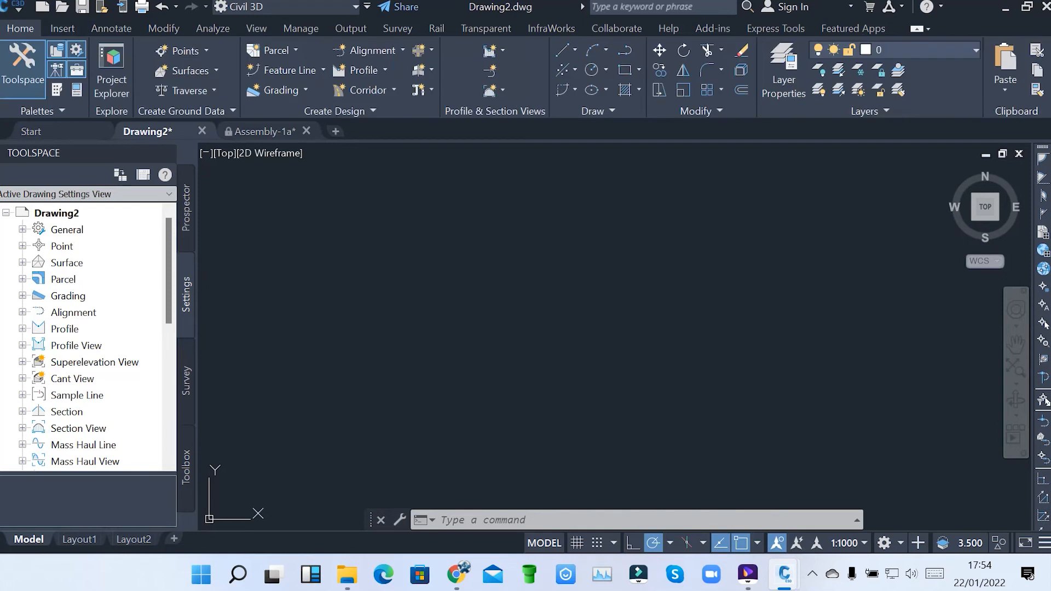
mouse_move(306, 243)
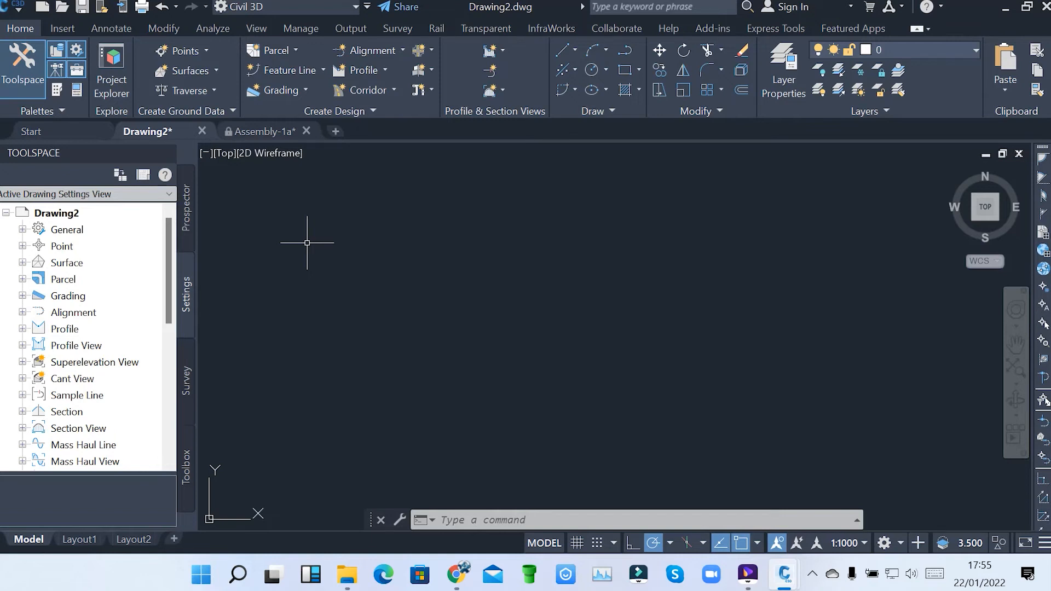
mouse_move(205, 224)
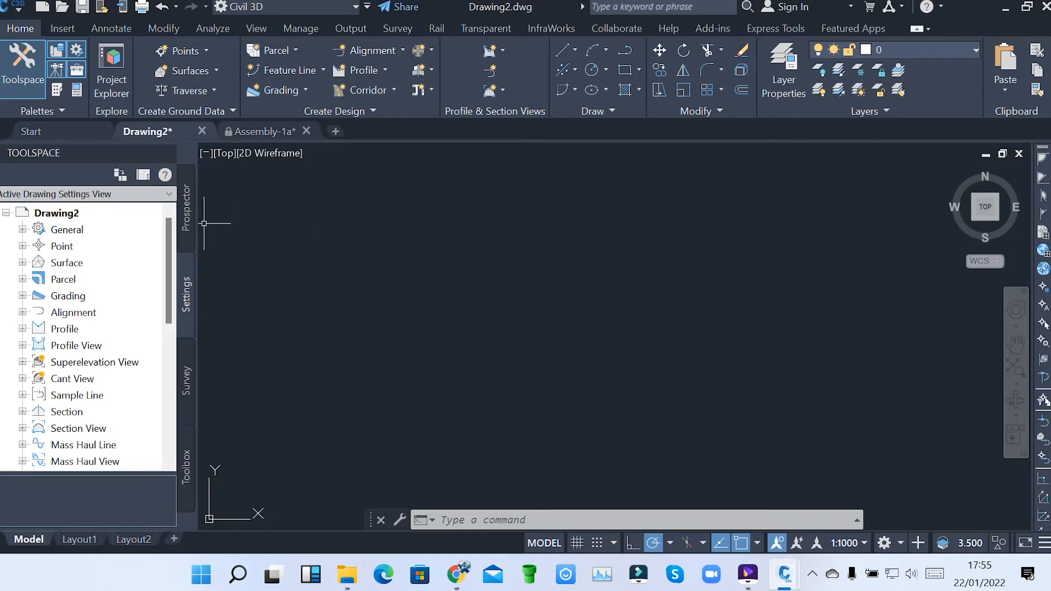
mouse_move(400, 274)
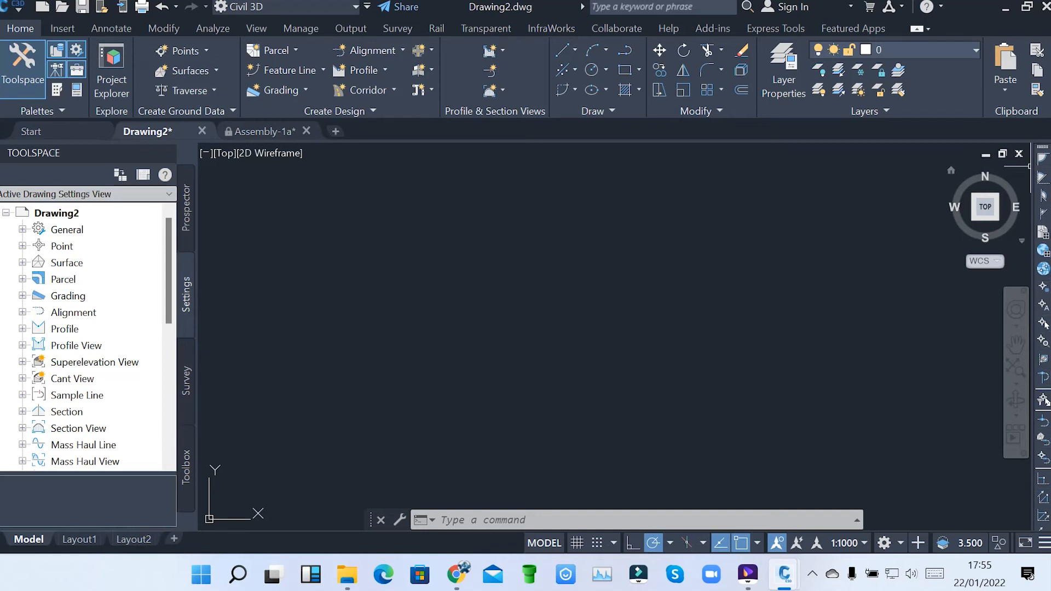
mouse_move(430, 259)
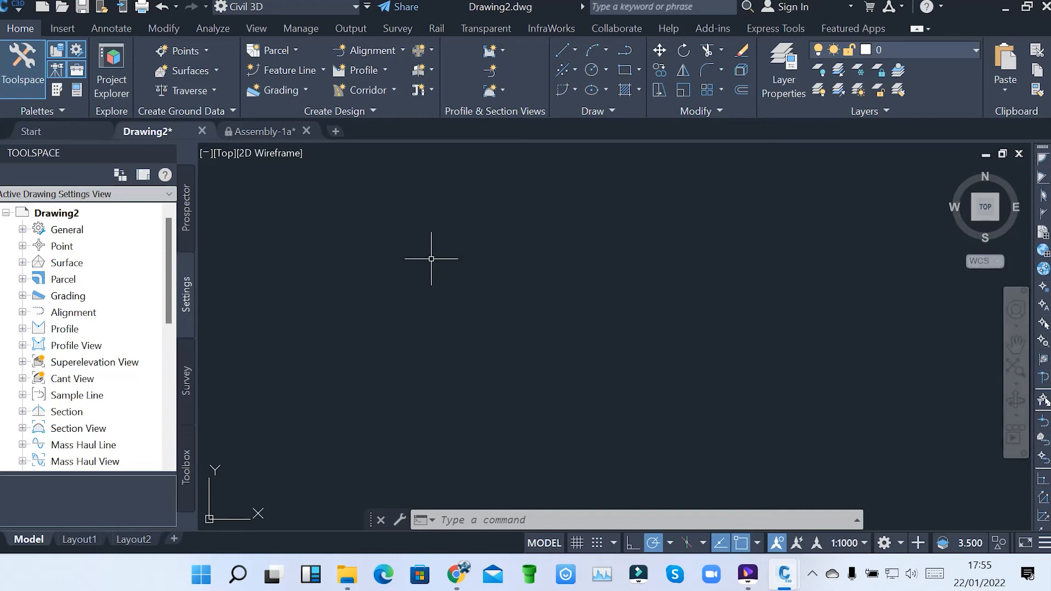